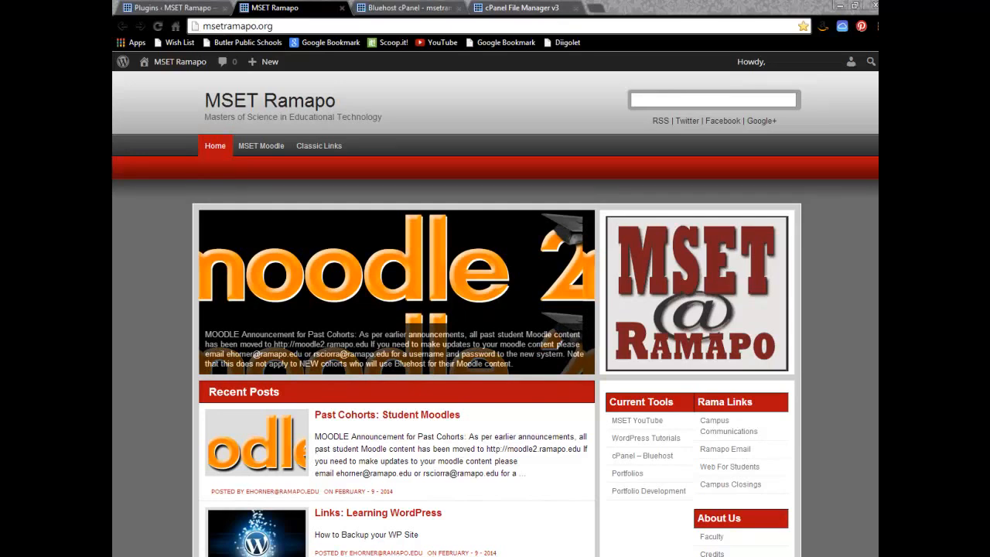
# Step: Scroll the Installed Plugins list down to the WordPress Backup to Dropbox entry
pyautogui.scroll(-3)
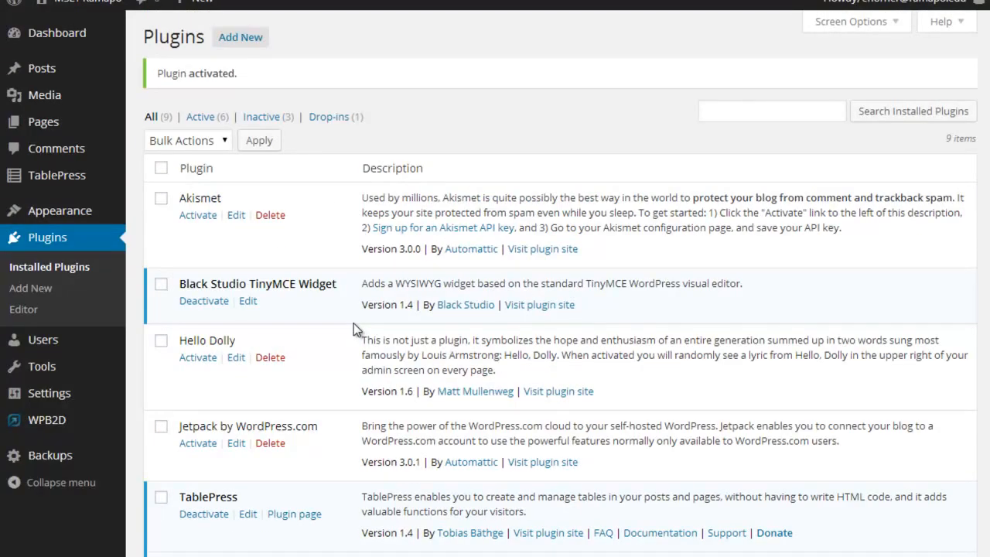
pyautogui.moveTo(333, 314)
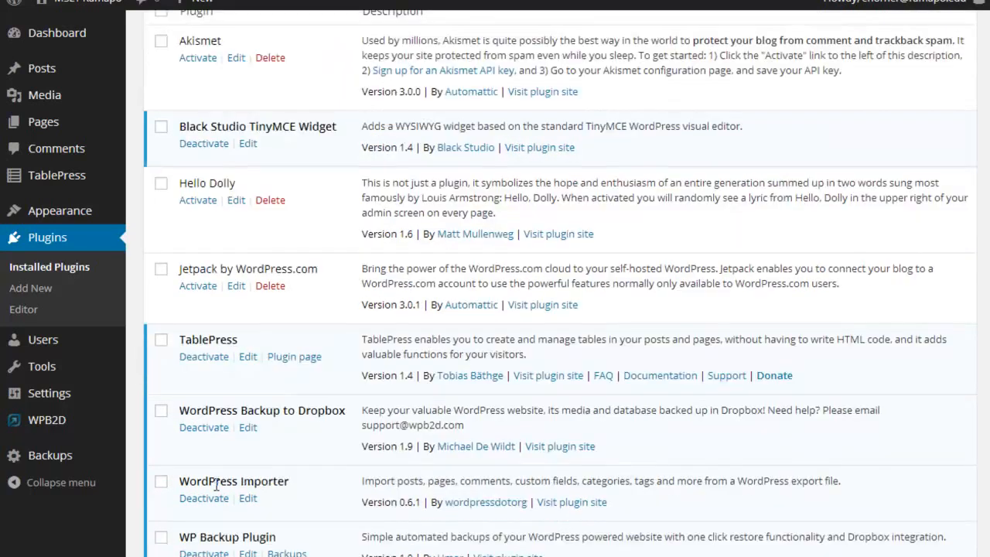
pyautogui.scroll(-3)
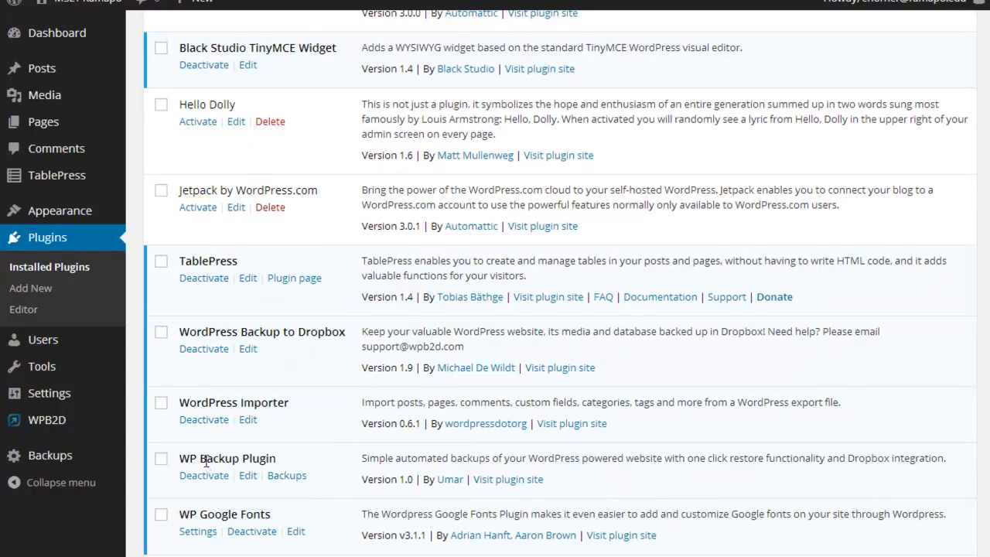
pyautogui.moveTo(286, 521)
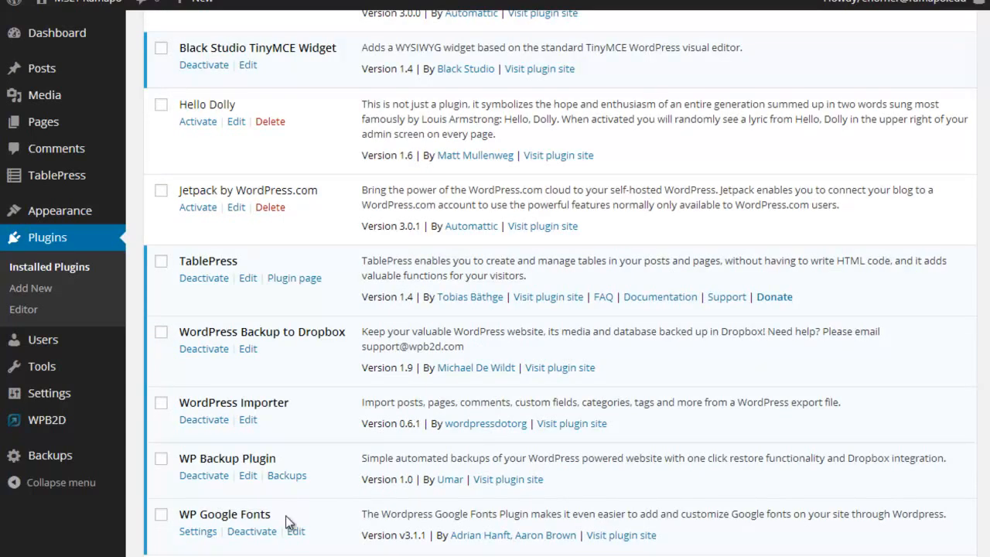
pyautogui.moveTo(274, 520)
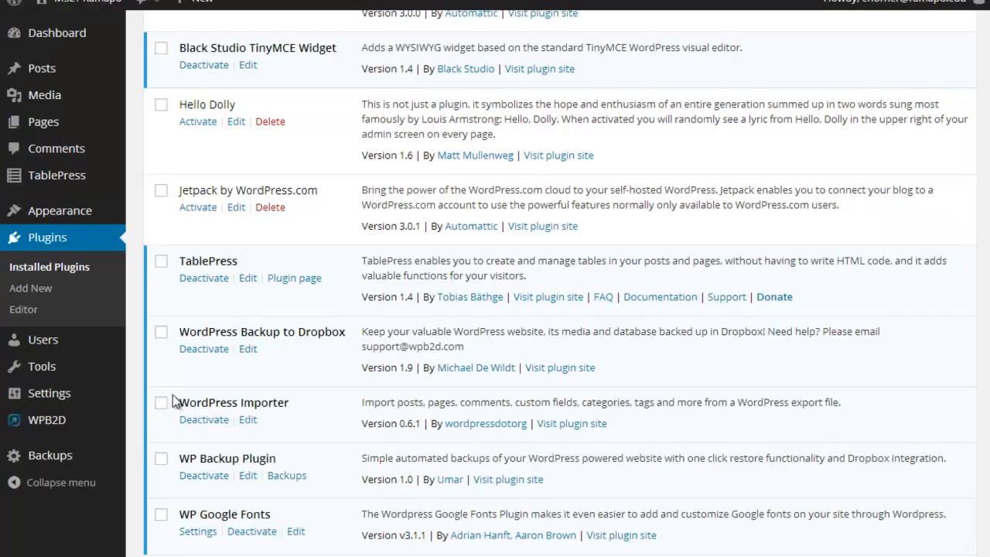
pyautogui.moveTo(182, 189)
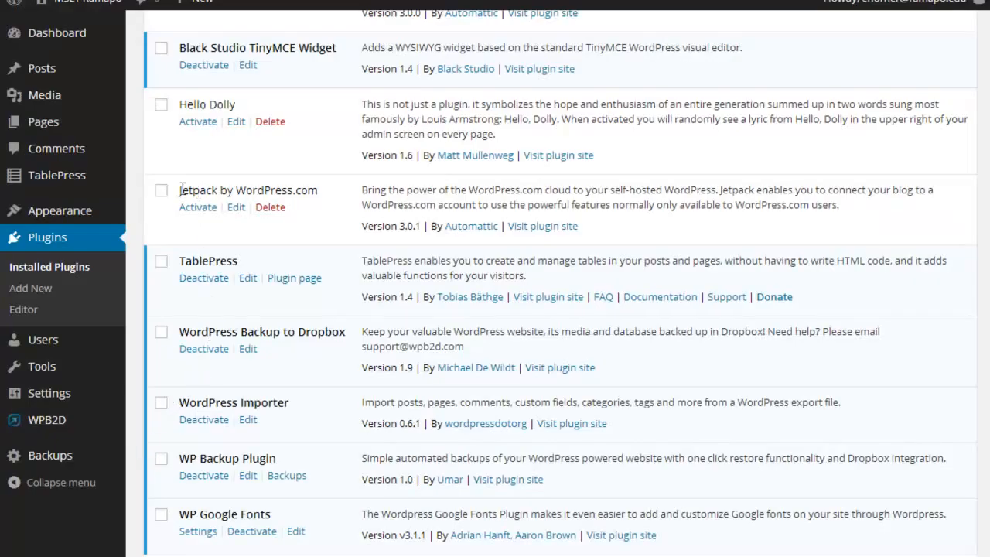
pyautogui.moveTo(198, 207)
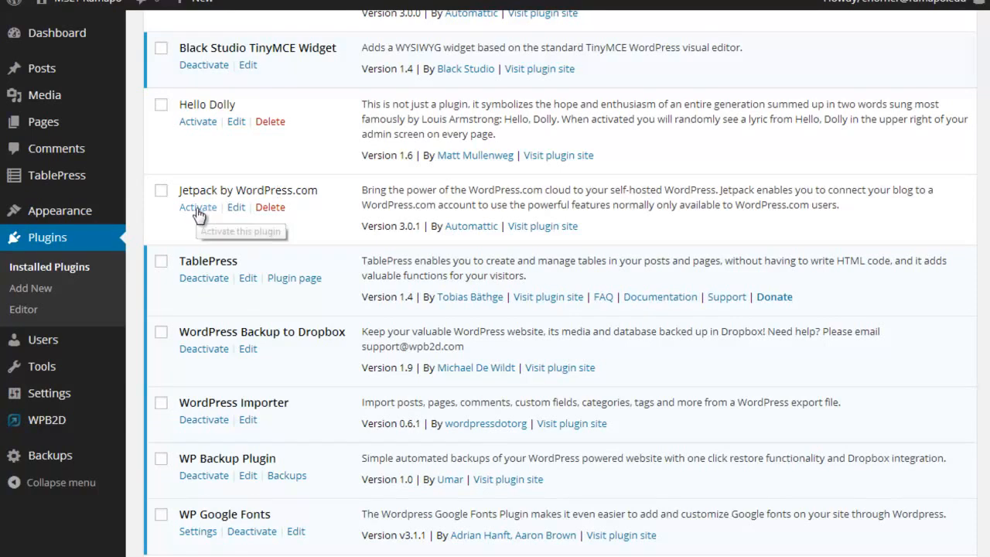
pyautogui.moveTo(207, 215)
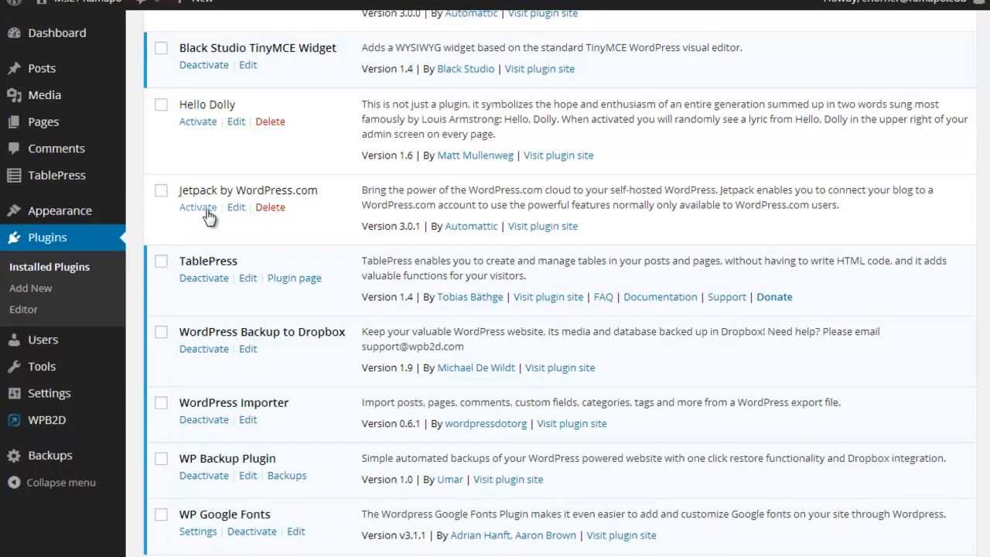
pyautogui.moveTo(198, 207)
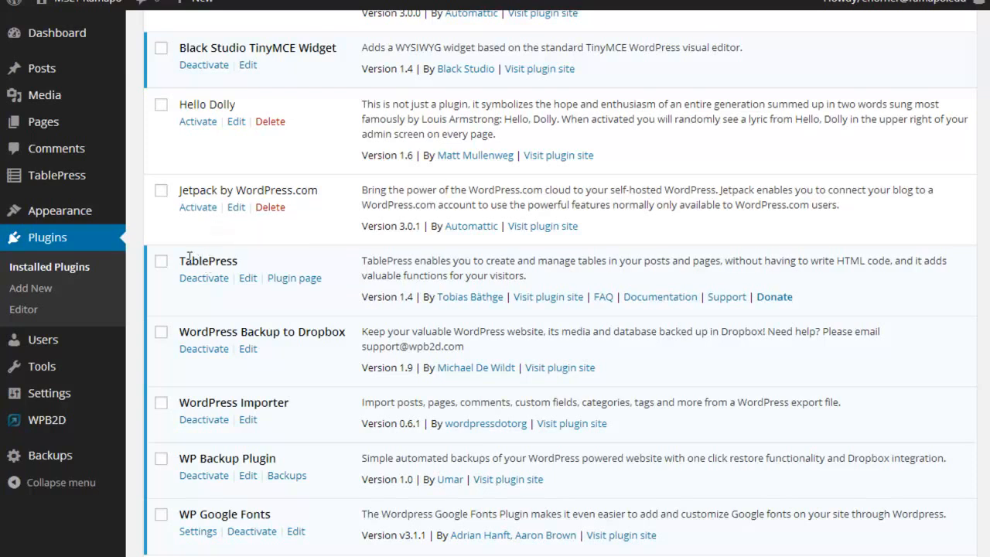
pyautogui.moveTo(222, 286)
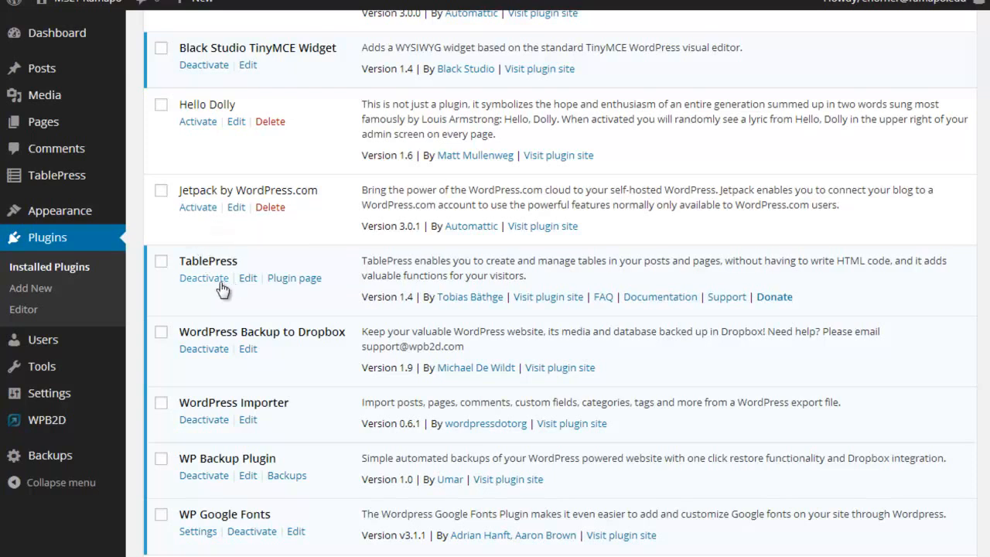
pyautogui.moveTo(203, 278)
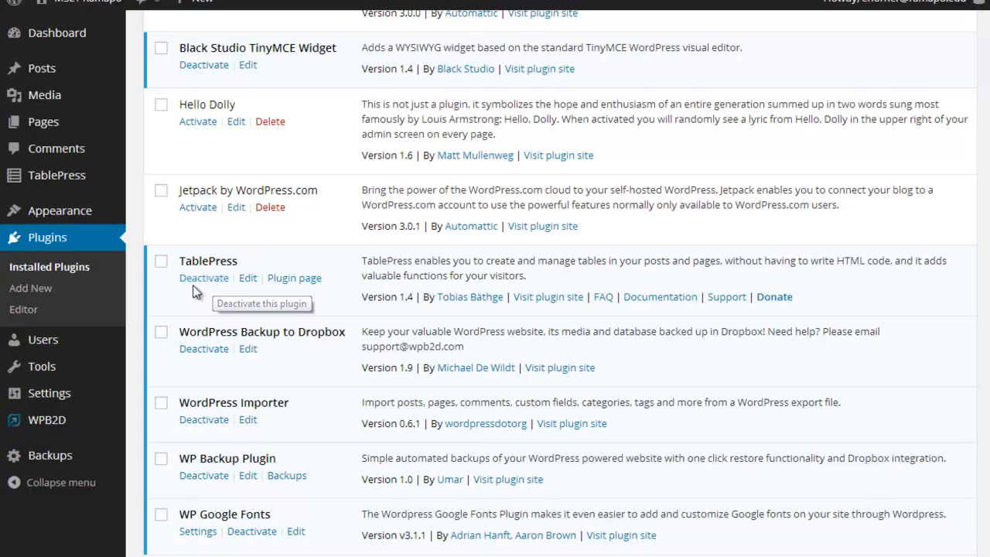
pyautogui.moveTo(196, 292)
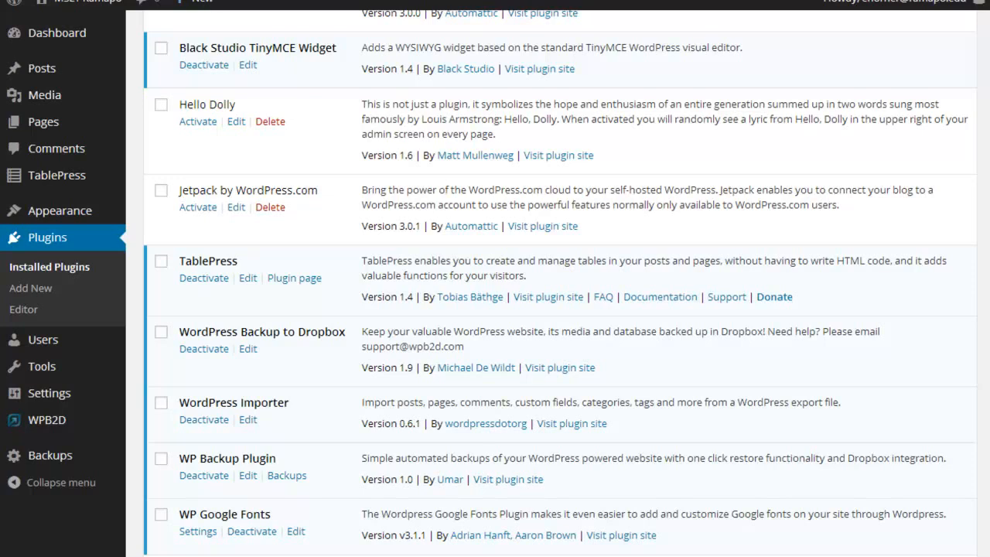
pyautogui.moveTo(66, 266)
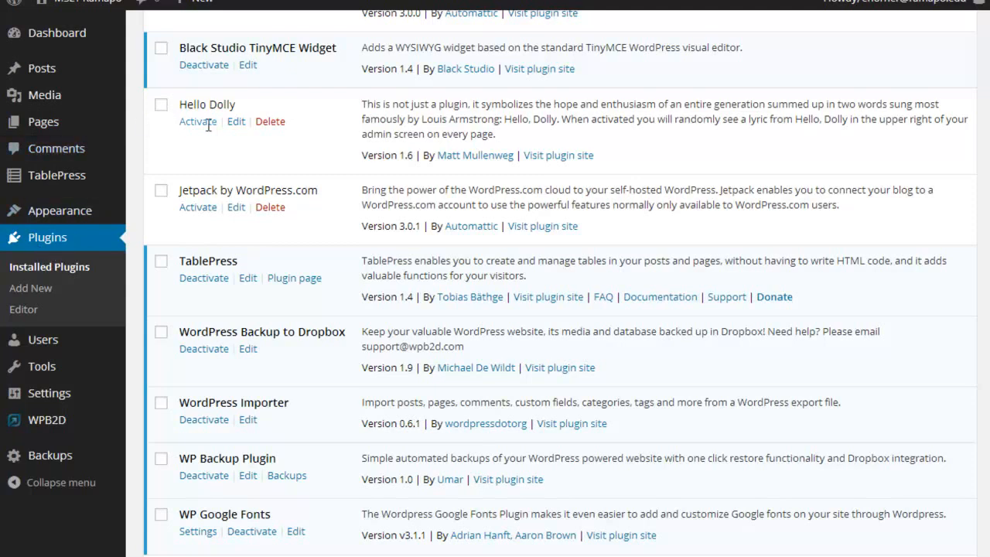
pyautogui.moveTo(270, 121)
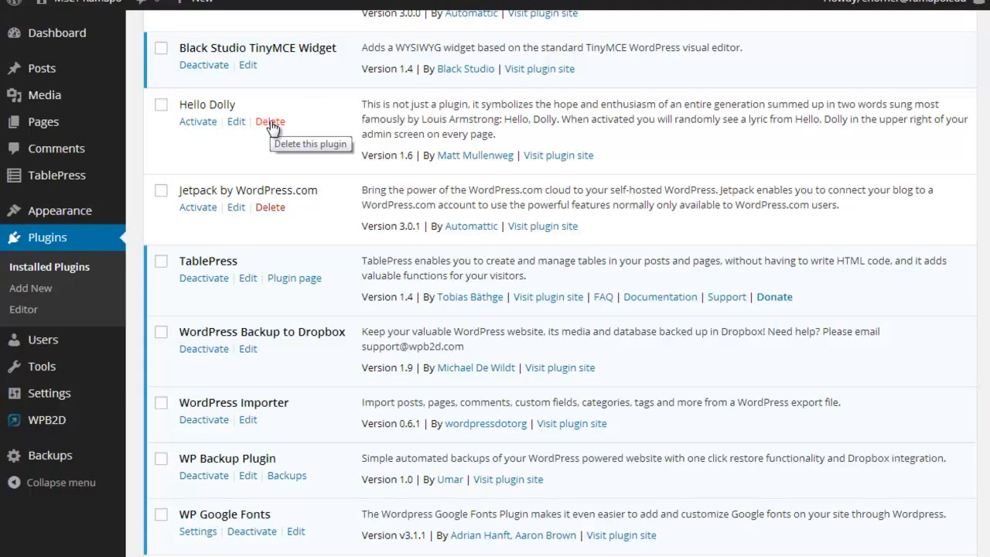
pyautogui.moveTo(271, 122)
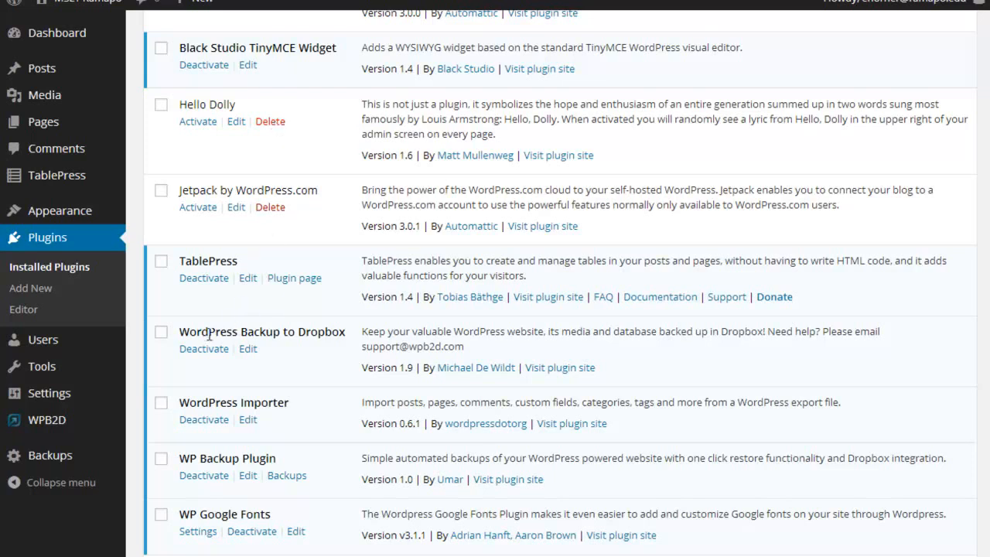
# Step: Deactivate WordPress Backup to Dropbox and scroll back to it in the plugins list
pyautogui.doubleClick(203, 331)
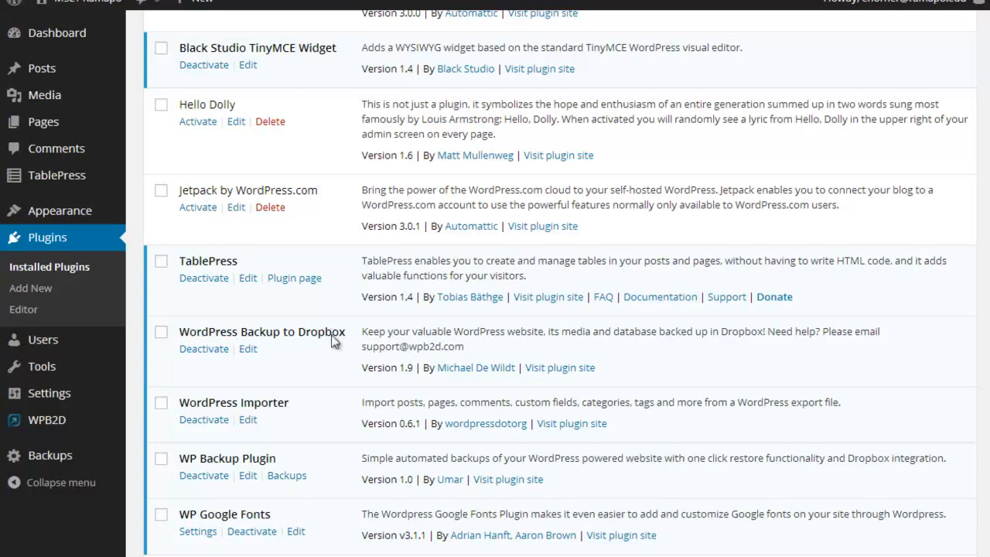
pyautogui.moveTo(203, 348)
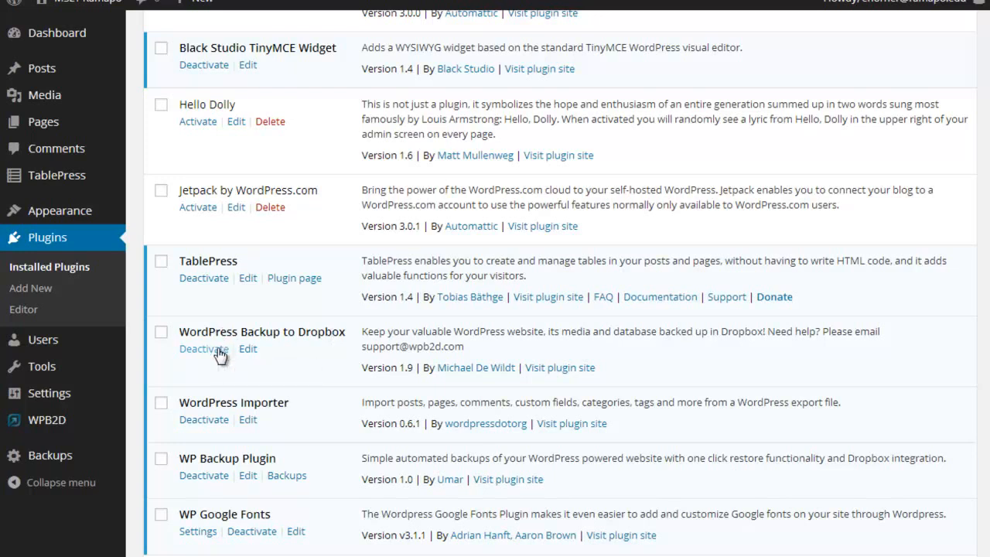
pyautogui.click(203, 348)
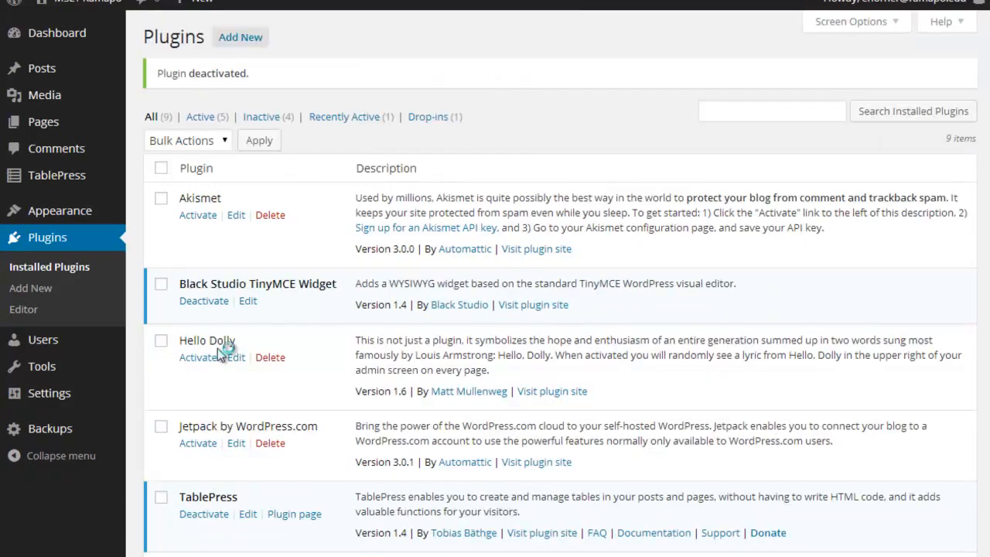
pyautogui.scroll(-3)
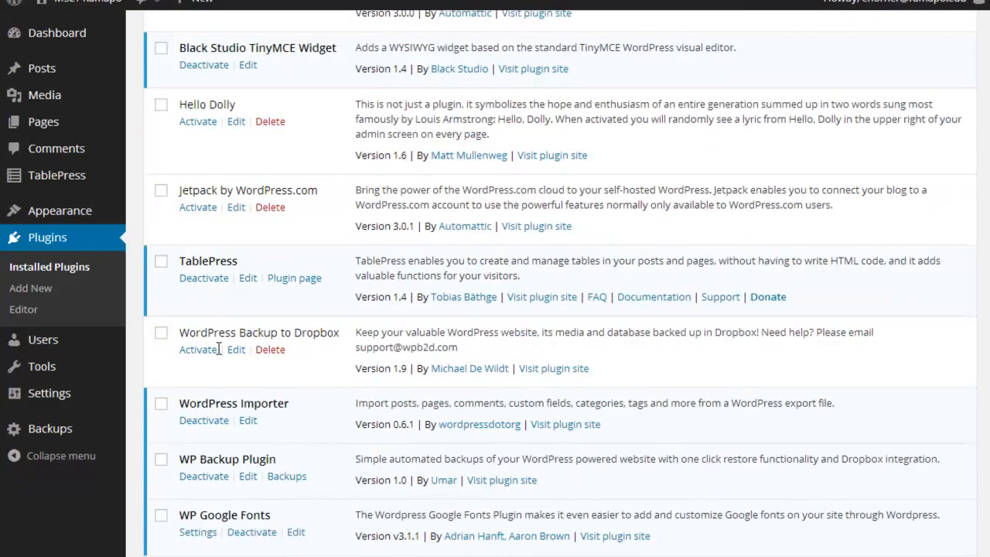
pyautogui.moveTo(270, 348)
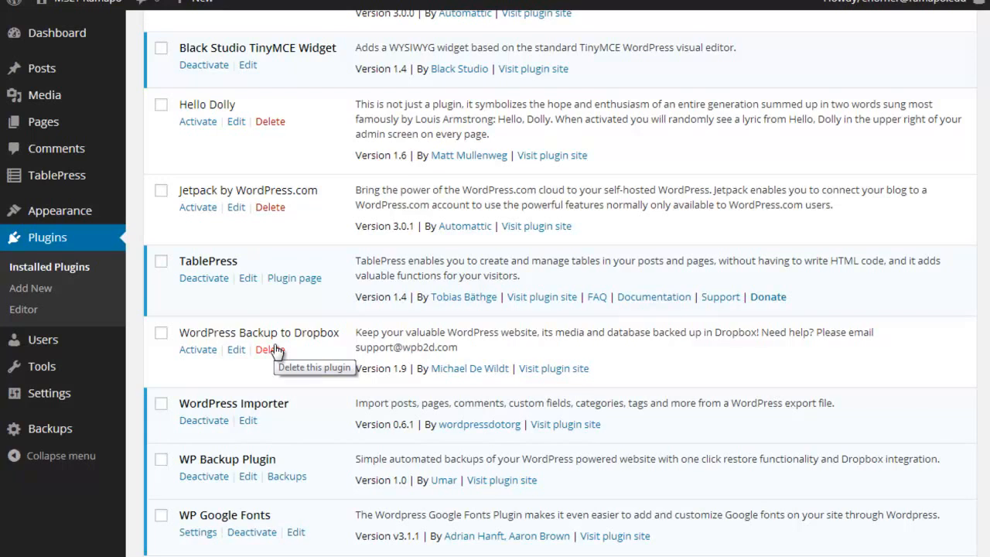
pyautogui.moveTo(383, 74)
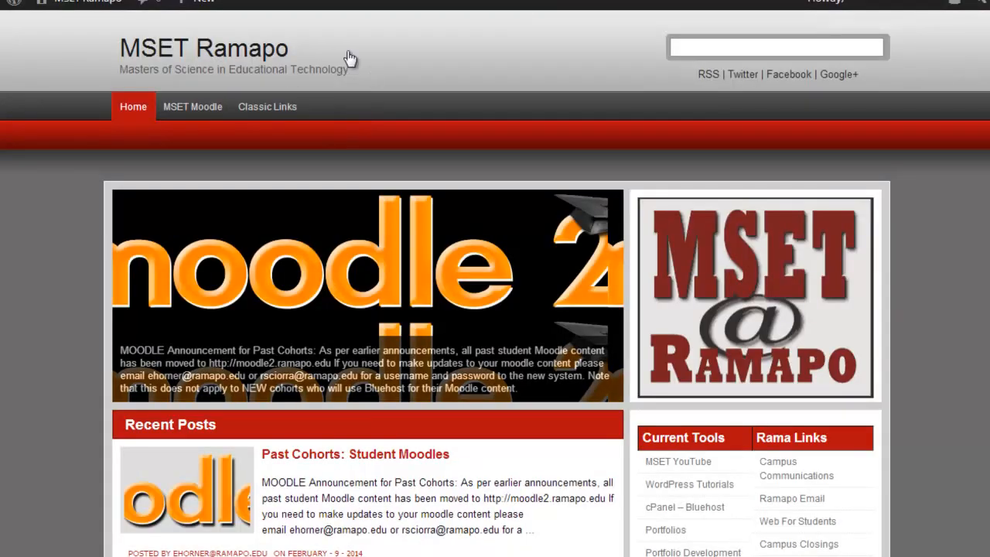
pyautogui.moveTo(276, 338)
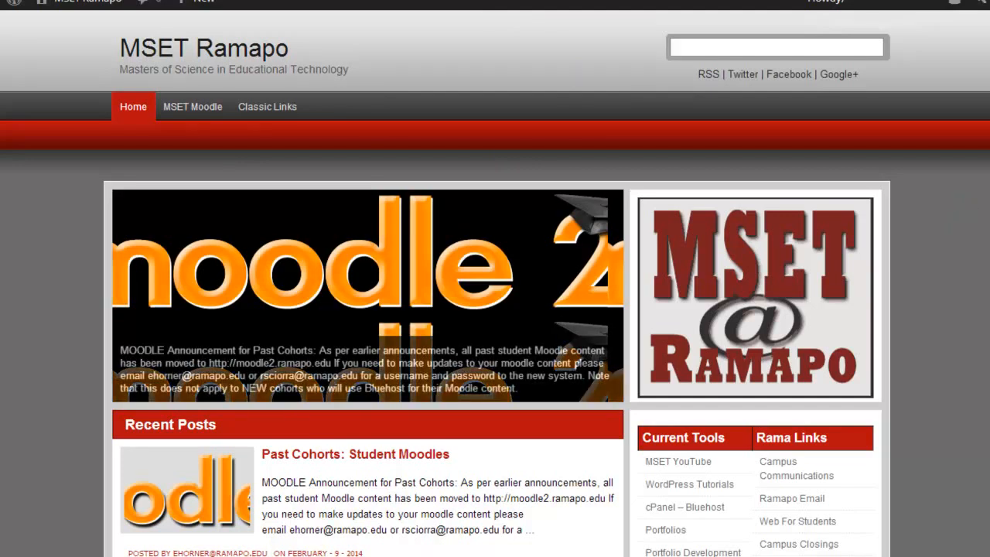
# Step: Scroll the MSET Ramapo public home page
pyautogui.scroll(-3)
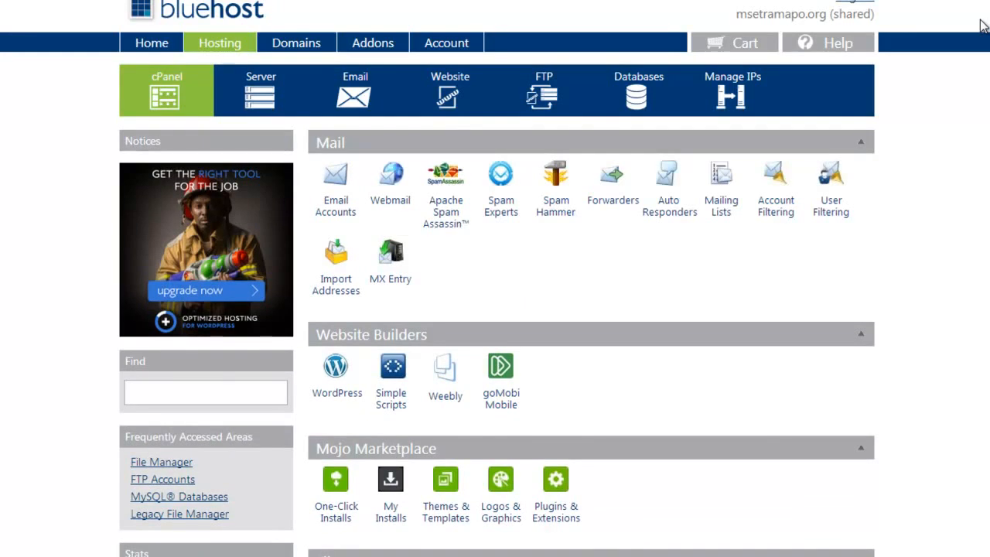
pyautogui.moveTo(152, 43)
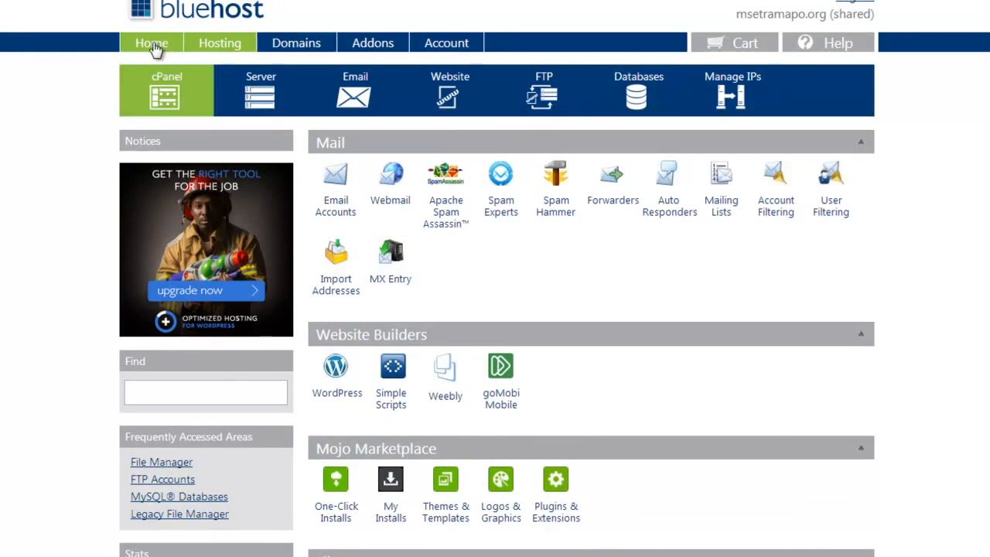
# Step: Go to the Bluehost account home, dismiss the welcome message and show the cPanel tools page
pyautogui.click(152, 42)
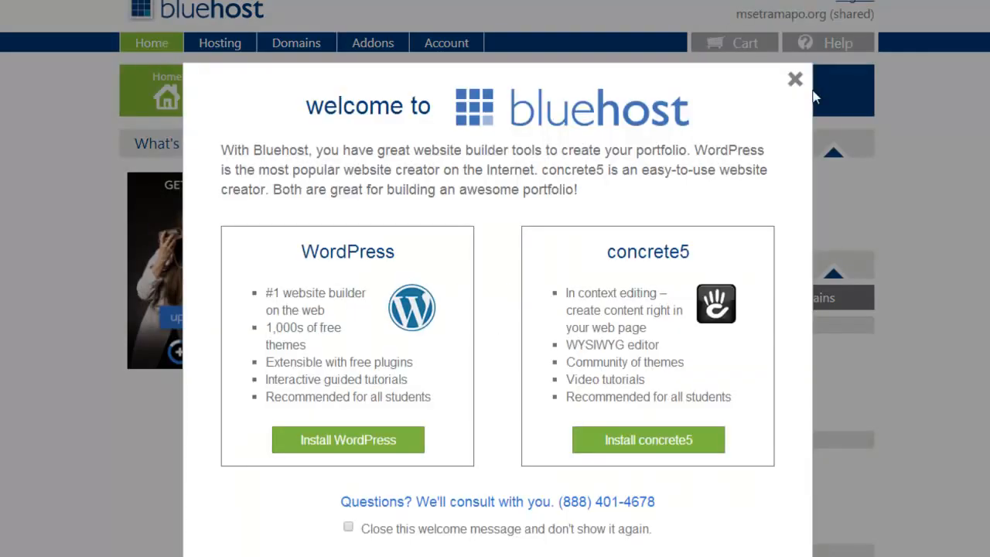
pyautogui.click(794, 79)
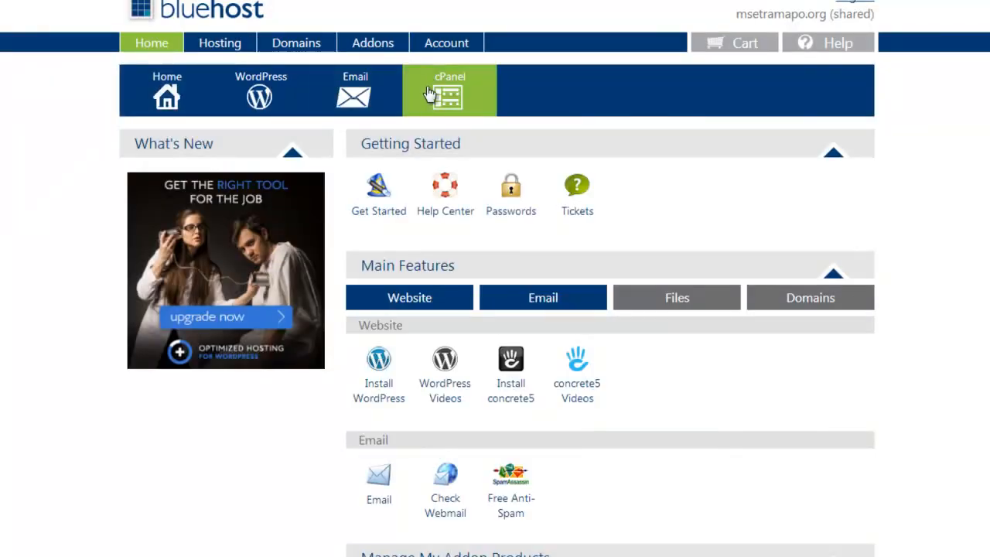
pyautogui.moveTo(437, 93)
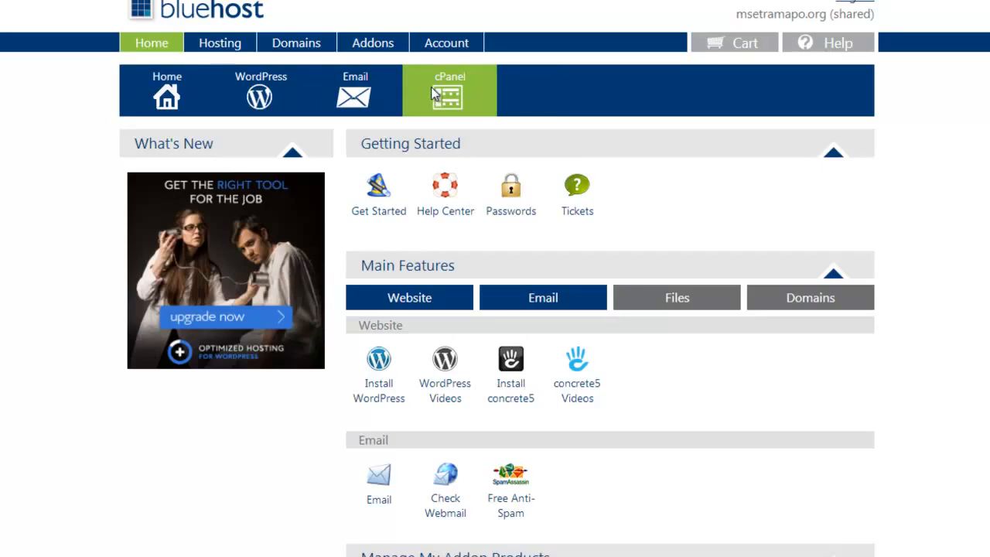
pyautogui.click(449, 90)
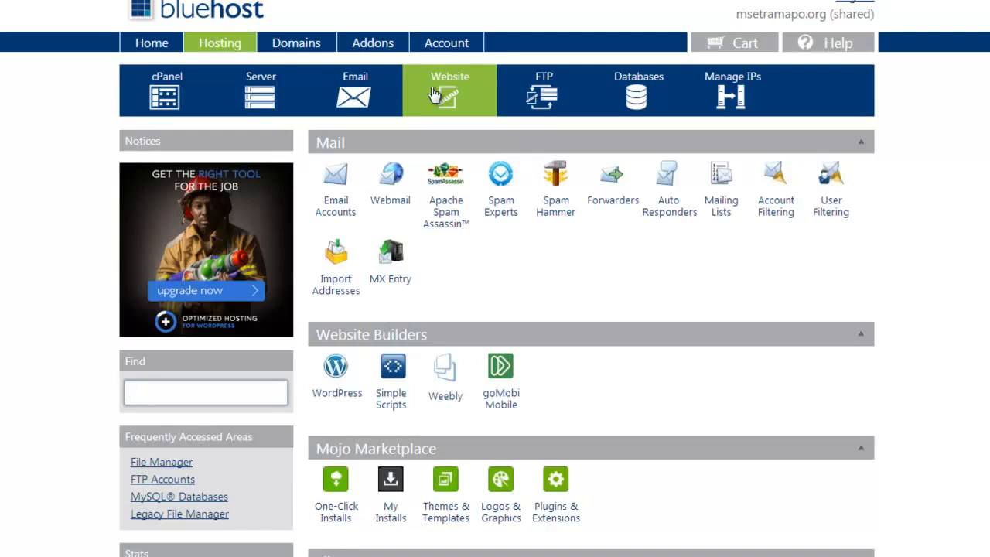
# Step: Launch File Manager from the File Management section of cPanel
pyautogui.scroll(-3)
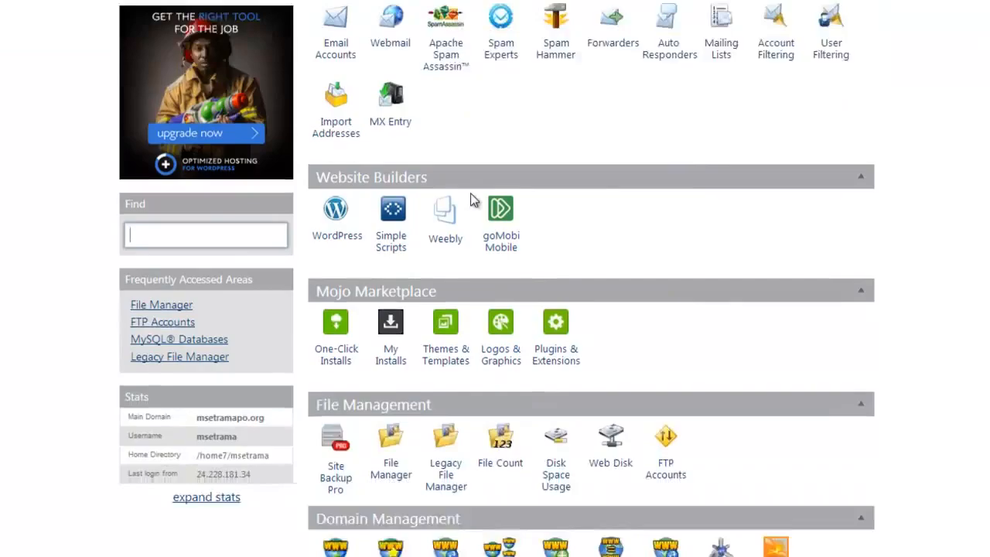
pyautogui.scroll(-3)
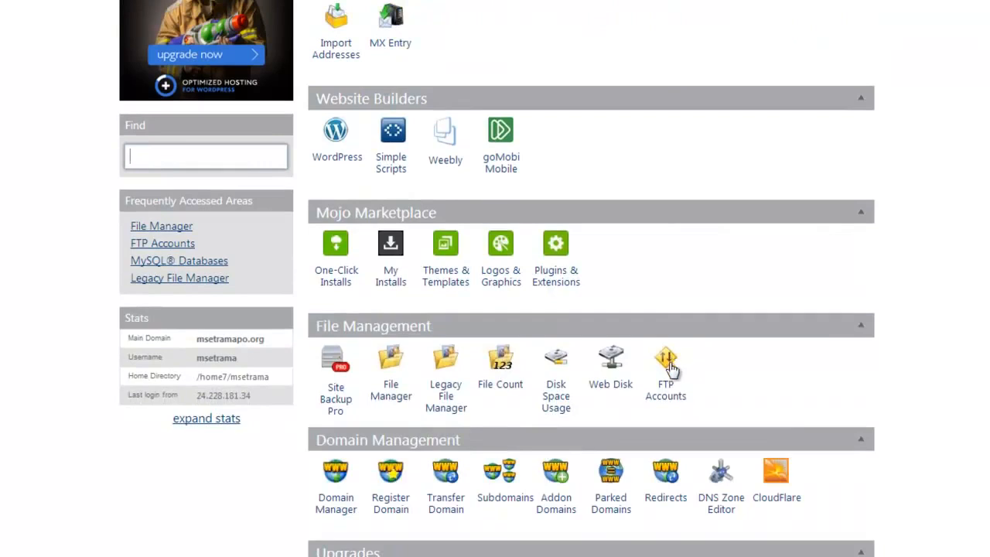
pyautogui.moveTo(665, 397)
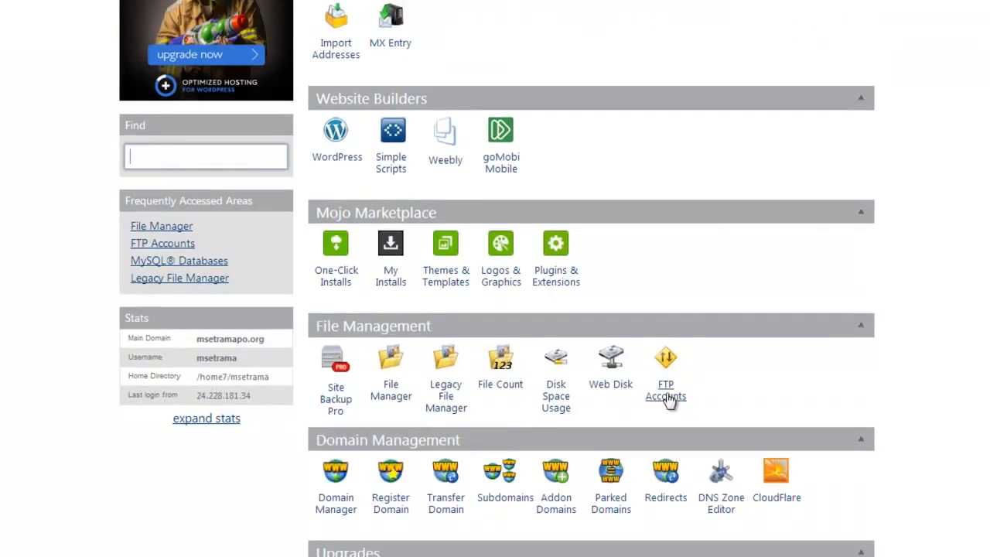
pyautogui.moveTo(391, 369)
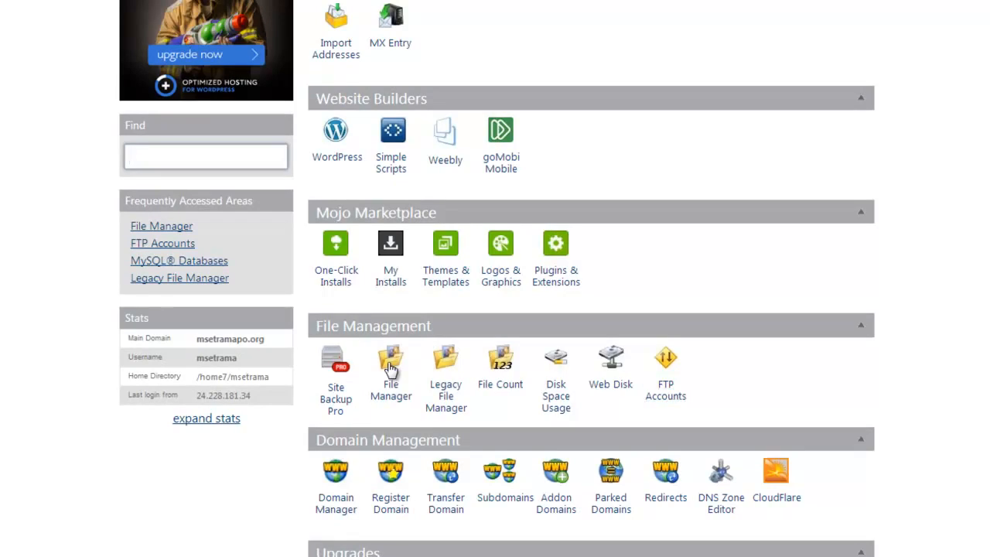
pyautogui.click(391, 369)
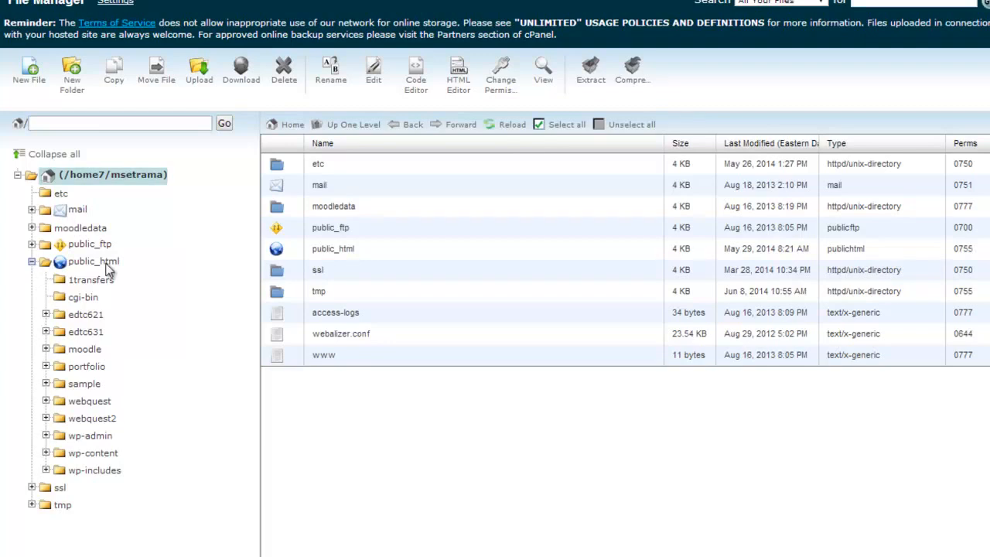
# Step: Select public_html in the folder tree to list its contents
pyautogui.click(93, 261)
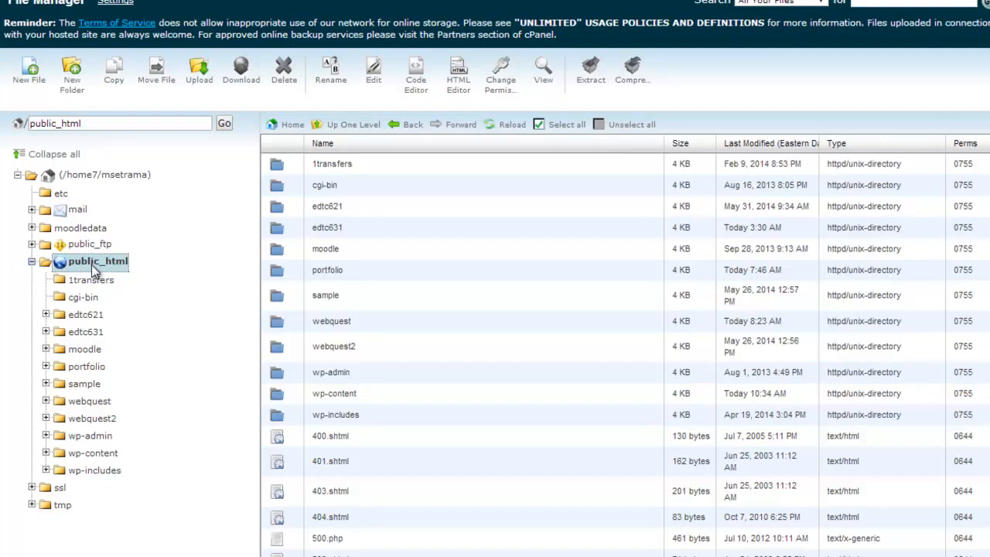
pyautogui.moveTo(803, 355)
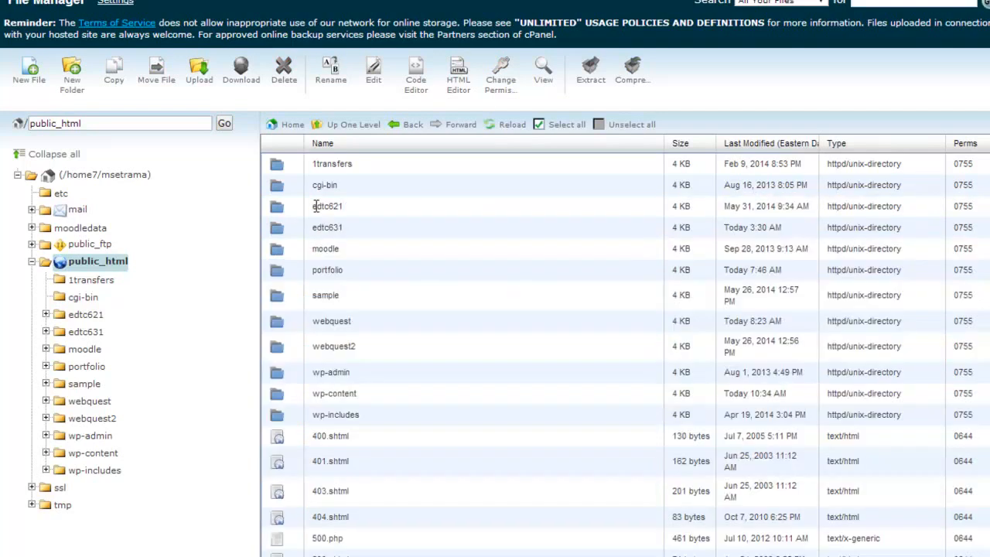
# Step: Look inside the edtc621 folder, then switch to the edtc631 folder's WordPress files
pyautogui.click(327, 205)
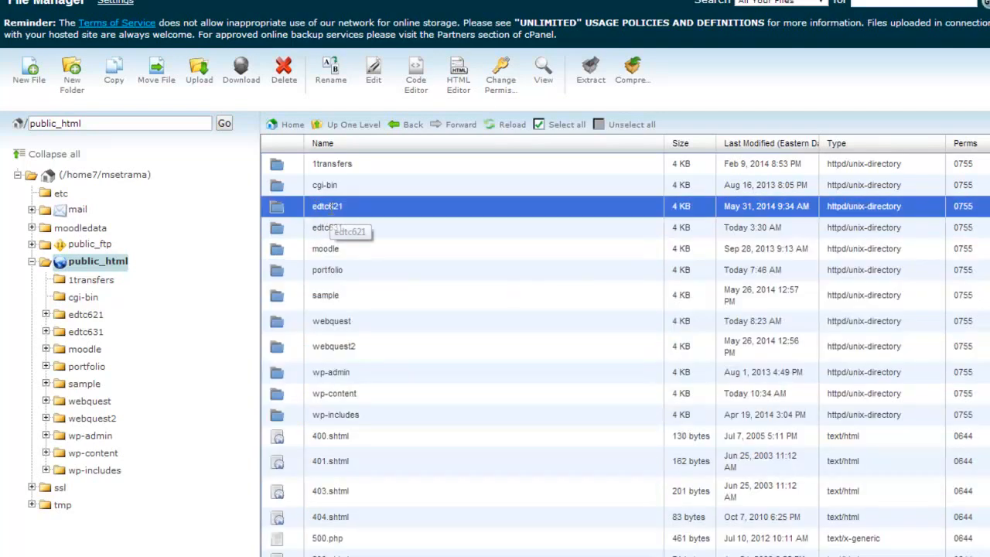
pyautogui.moveTo(348, 219)
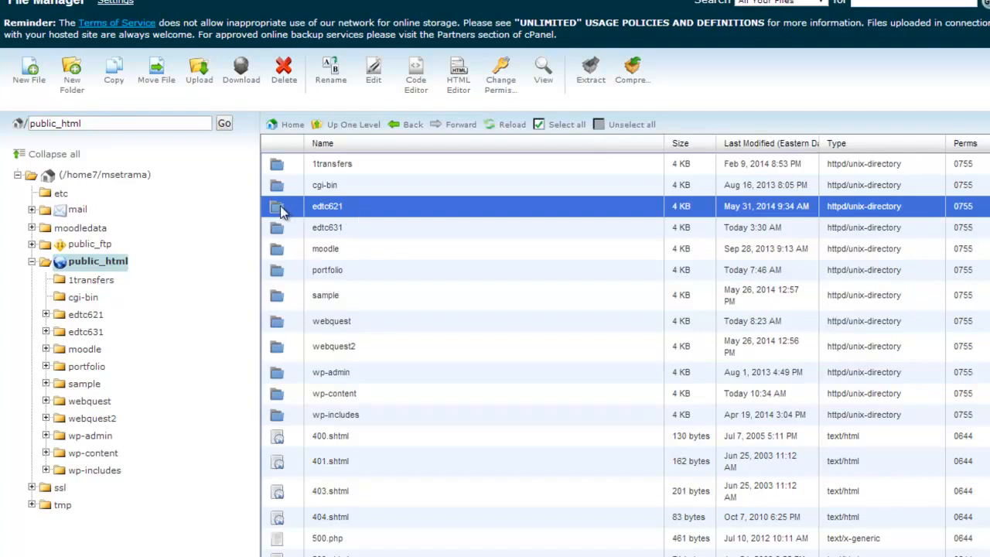
pyautogui.doubleClick(327, 206)
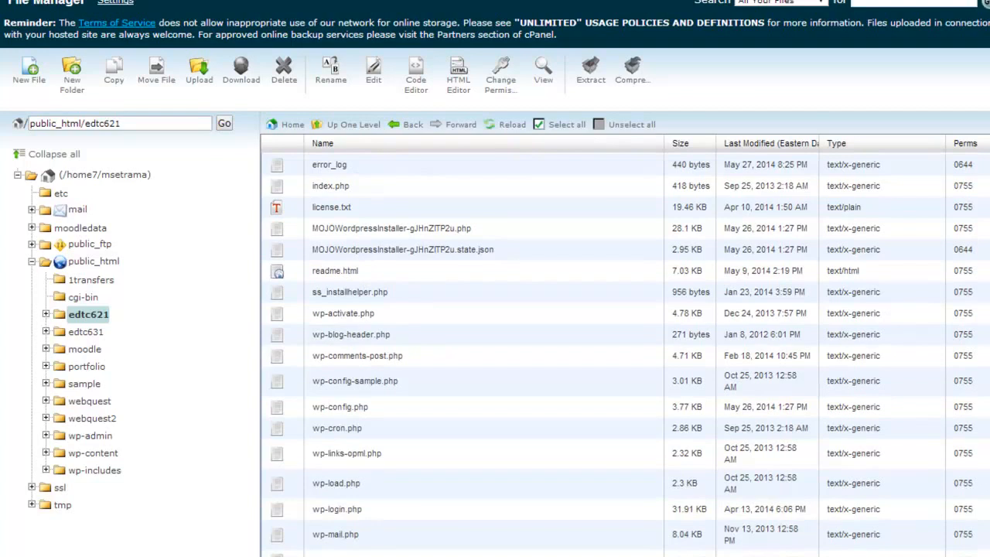
pyautogui.moveTo(351, 334)
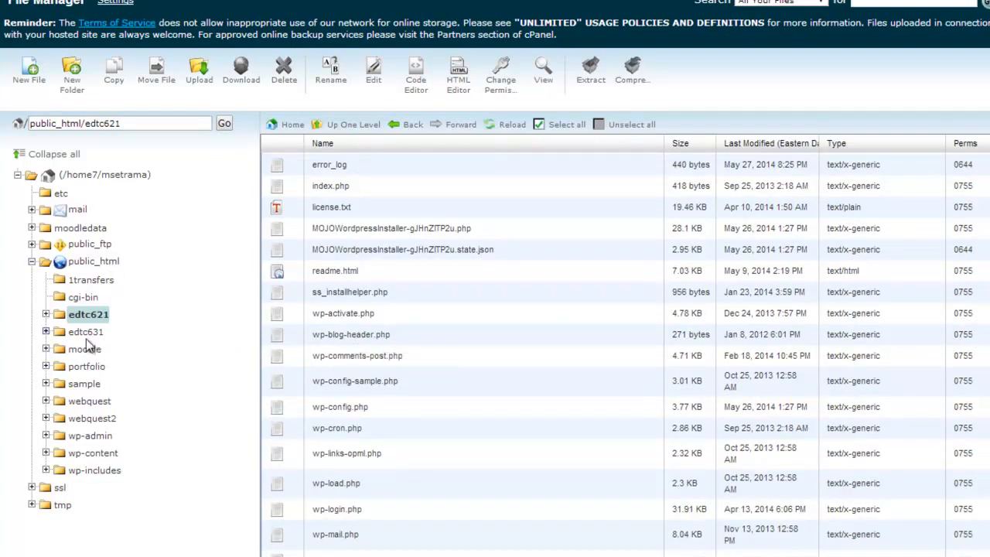
pyautogui.click(85, 331)
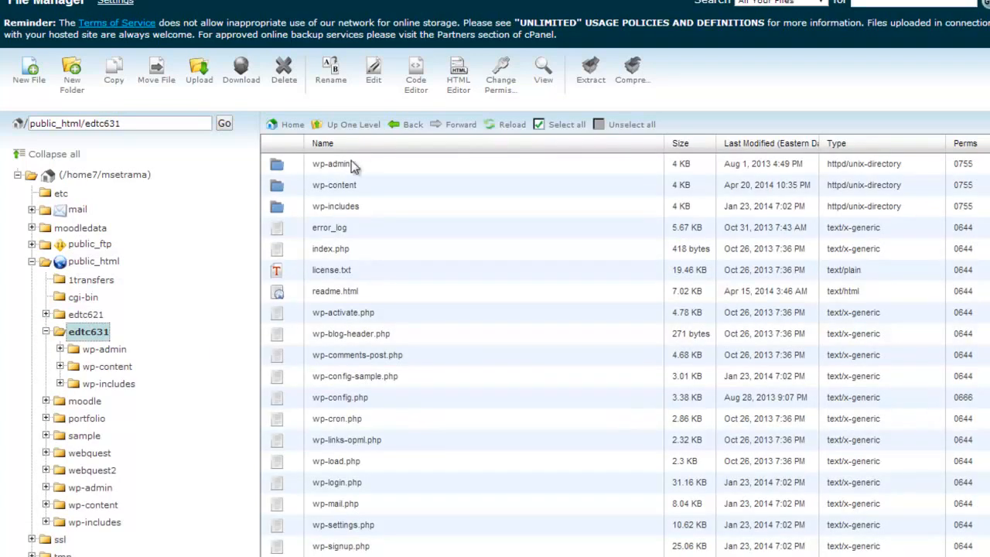
pyautogui.moveTo(348, 217)
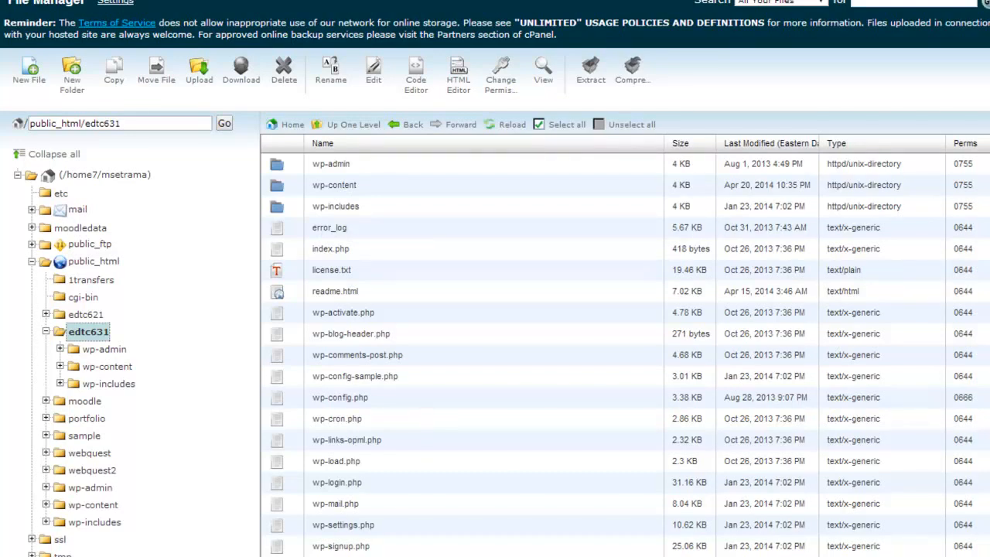
# Step: Return to public_html and go into its wp-admin folder
pyautogui.click(96, 261)
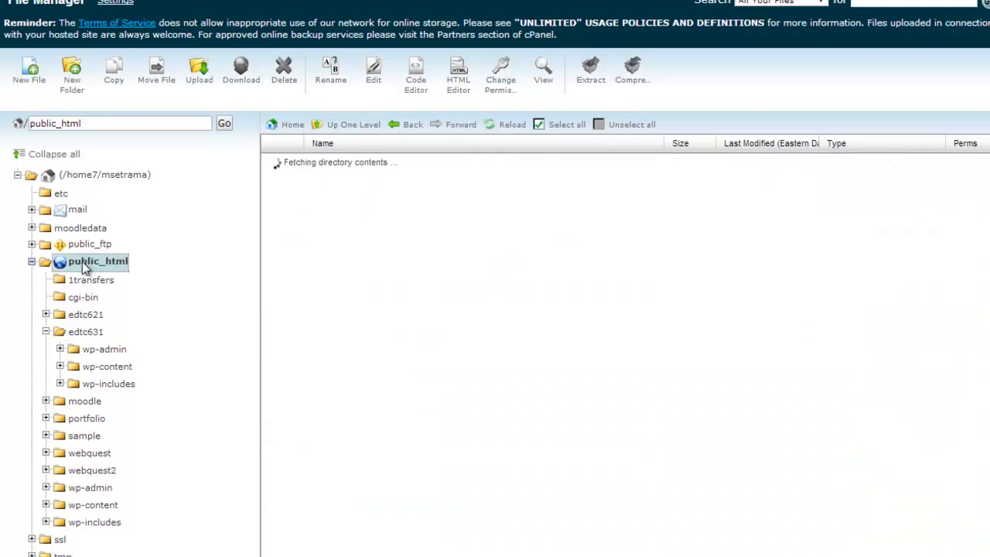
pyautogui.click(97, 260)
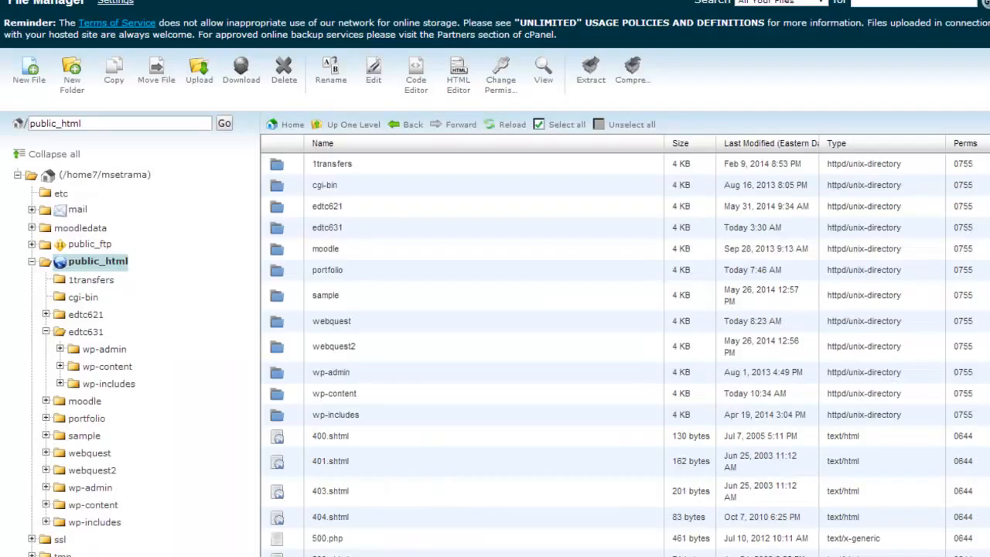
pyautogui.moveTo(344, 394)
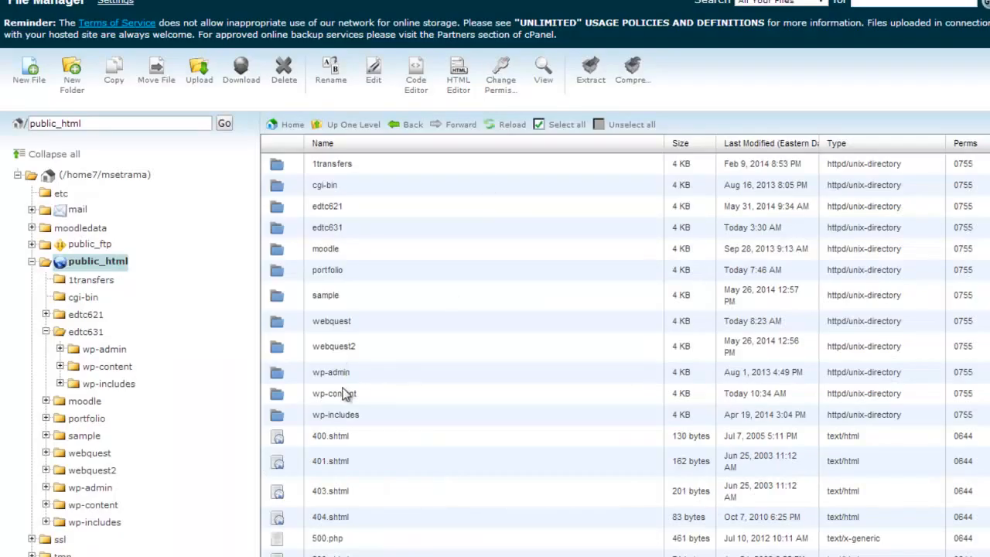
pyautogui.moveTo(335, 415)
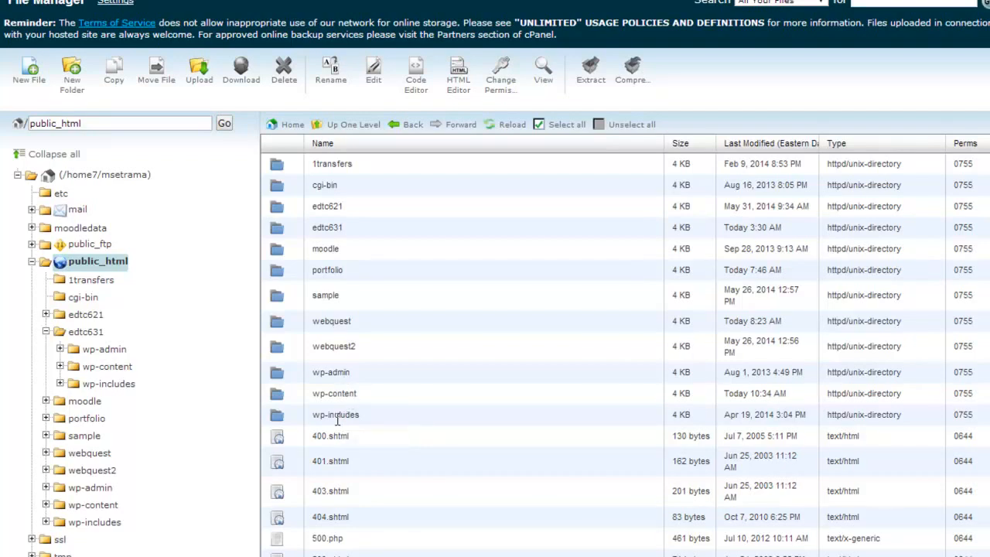
pyautogui.click(327, 227)
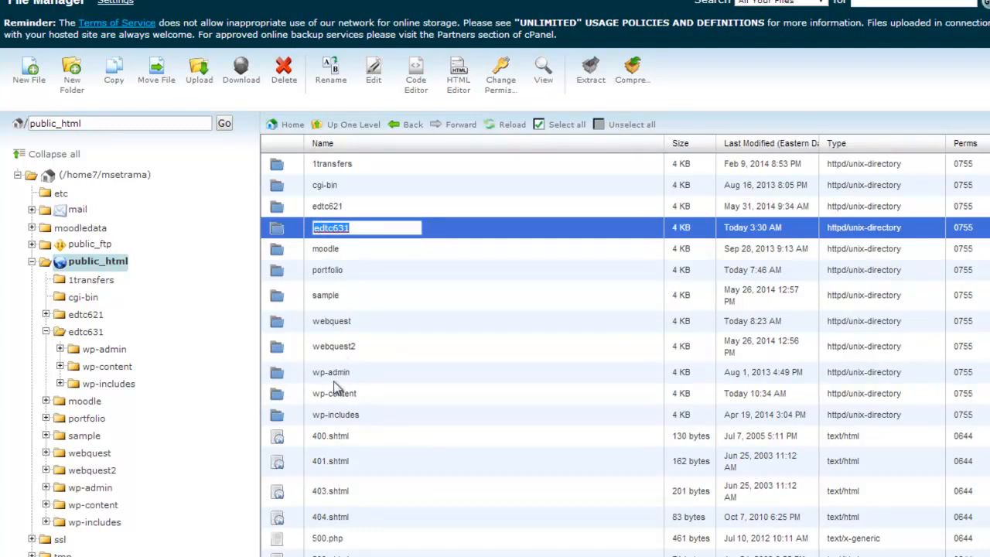
pyautogui.click(330, 372)
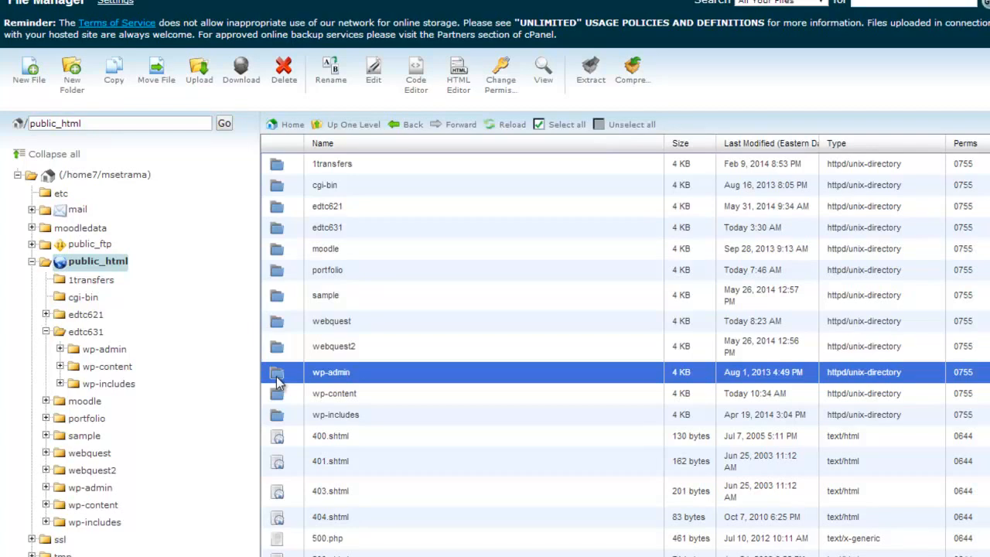
pyautogui.doubleClick(331, 371)
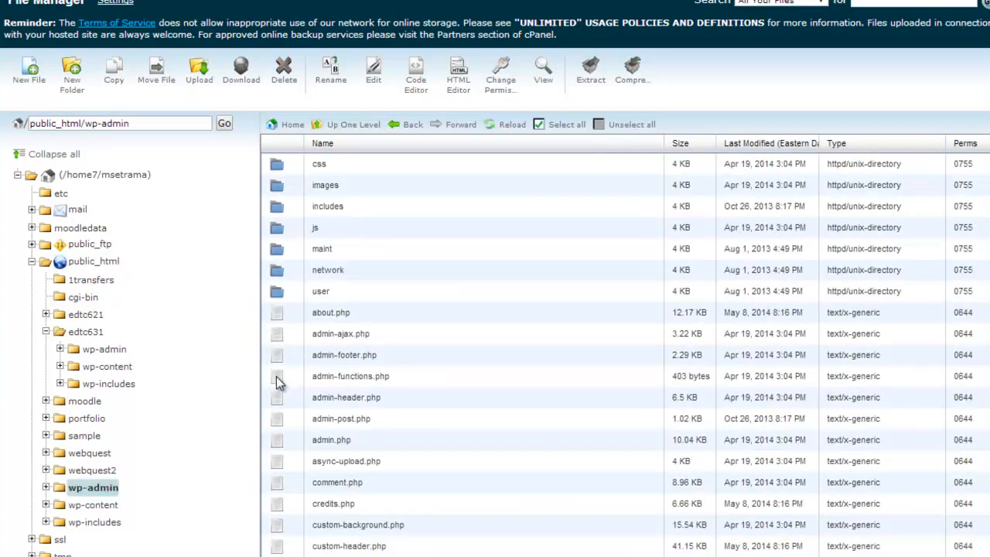
pyautogui.moveTo(283, 354)
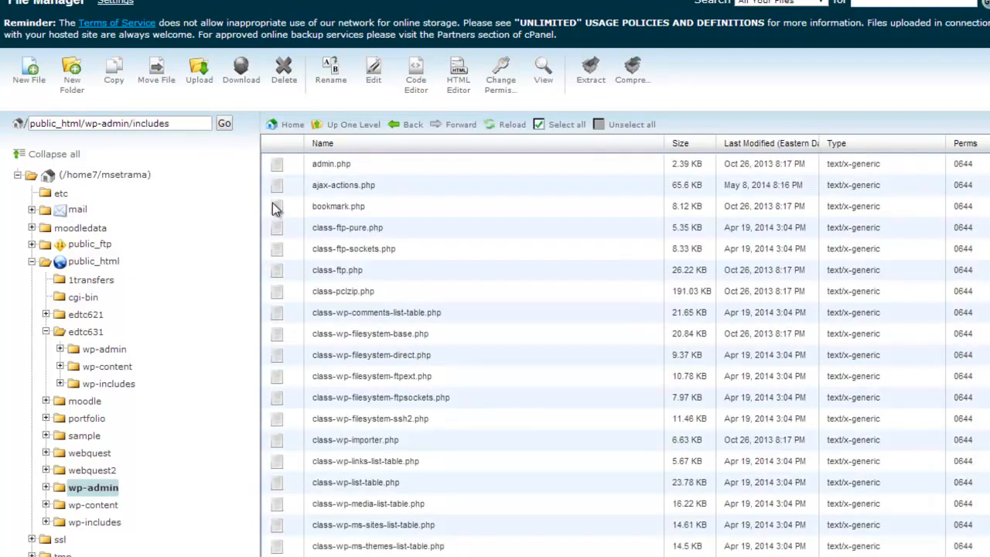
# Step: Browse the wp-admin files, then jump to the top-level wp-content folder from the tree
pyautogui.scroll(-3)
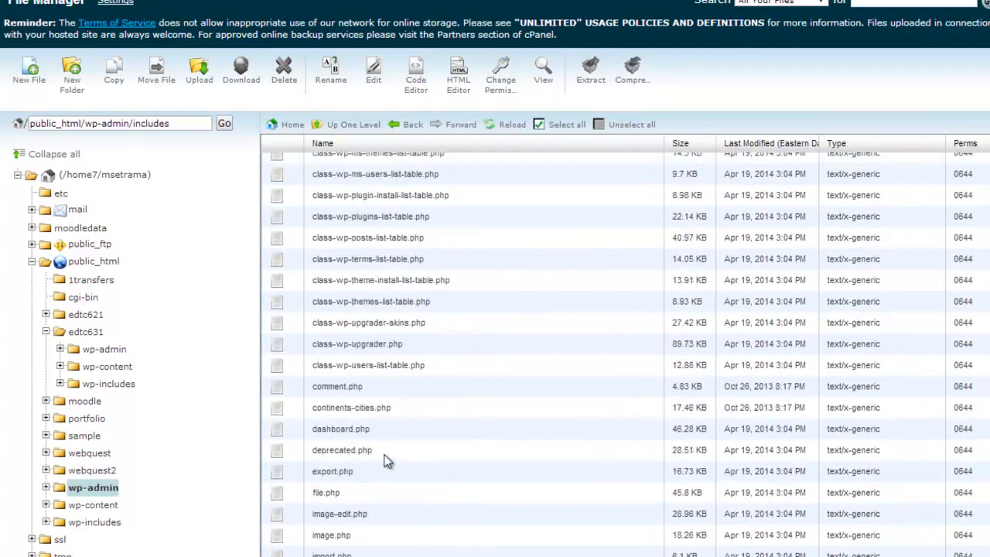
pyautogui.scroll(-3)
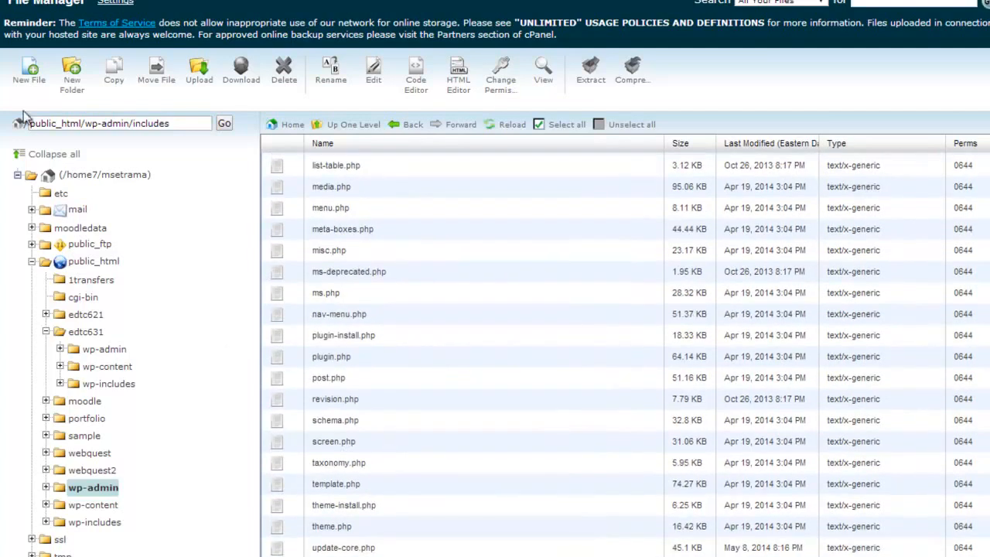
pyautogui.moveTo(103, 386)
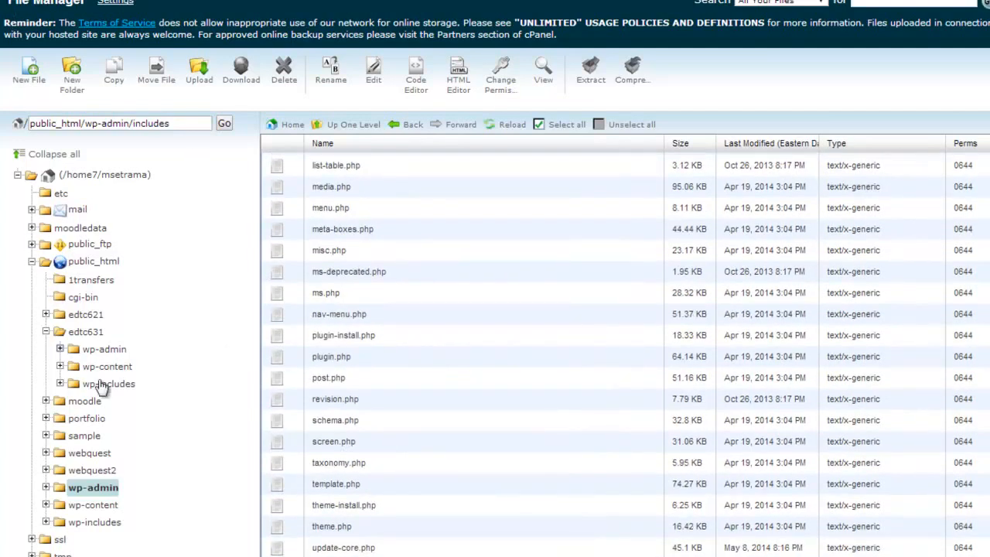
pyautogui.click(92, 504)
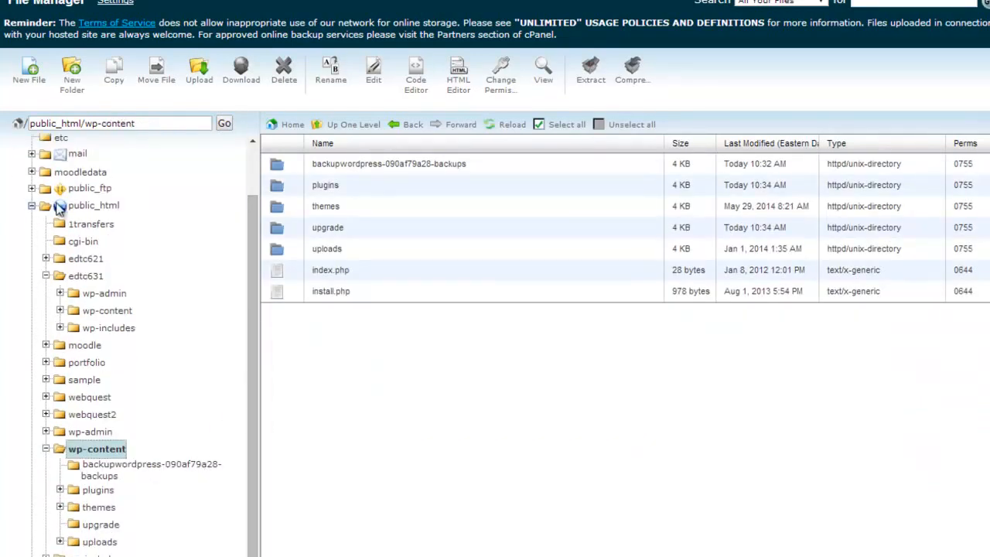
# Step: Browse wp-content/uploads/2014/02 images, then return to the wp-content folder
pyautogui.click(92, 204)
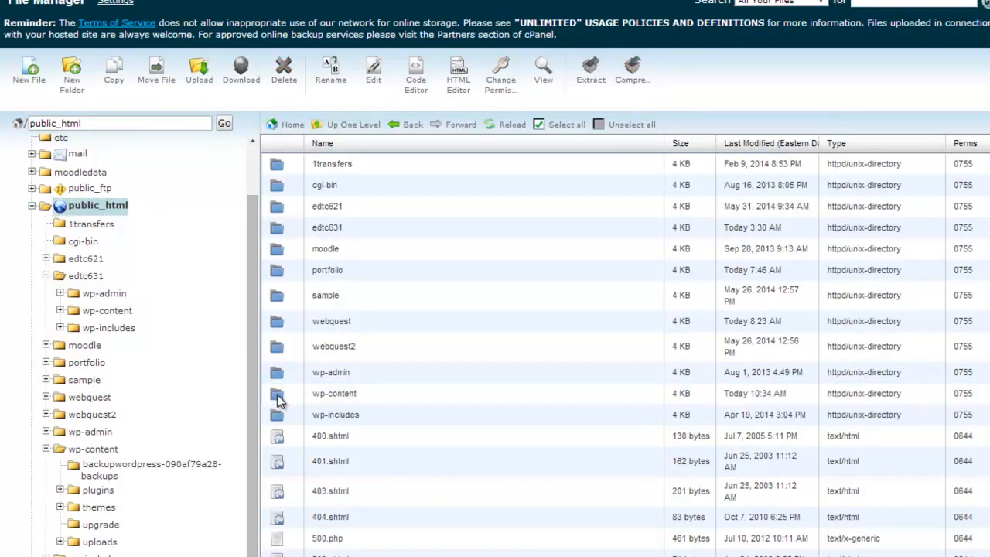
pyautogui.doubleClick(334, 392)
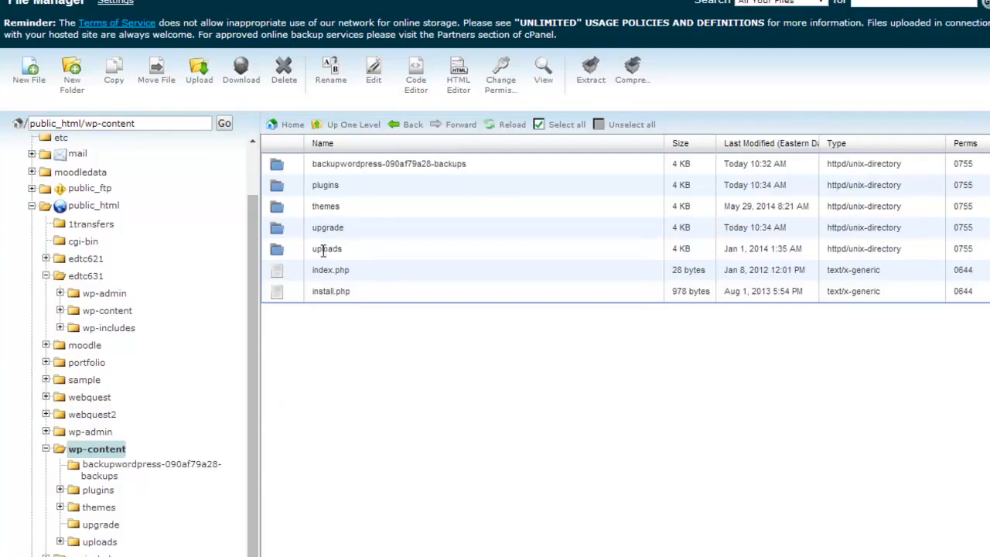
pyautogui.doubleClick(326, 248)
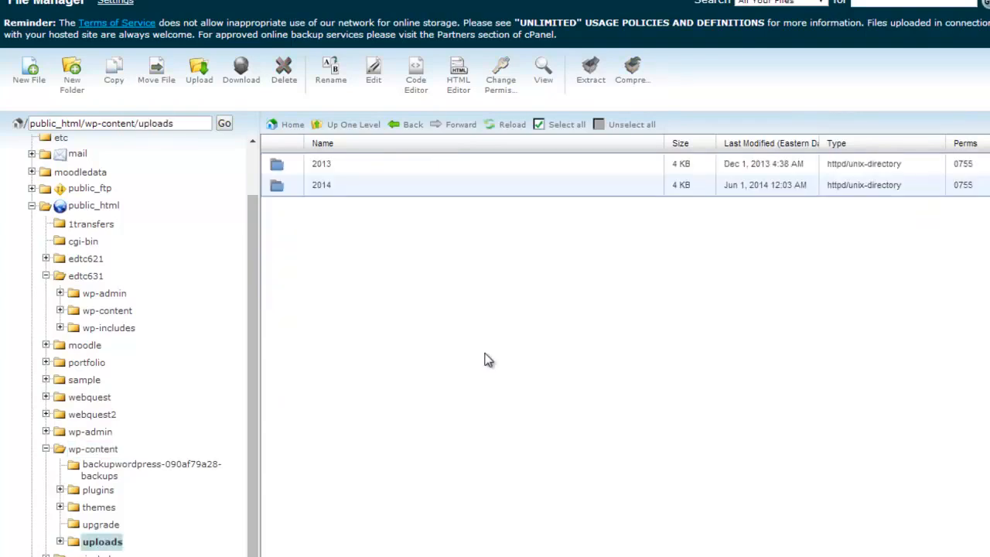
pyautogui.doubleClick(321, 184)
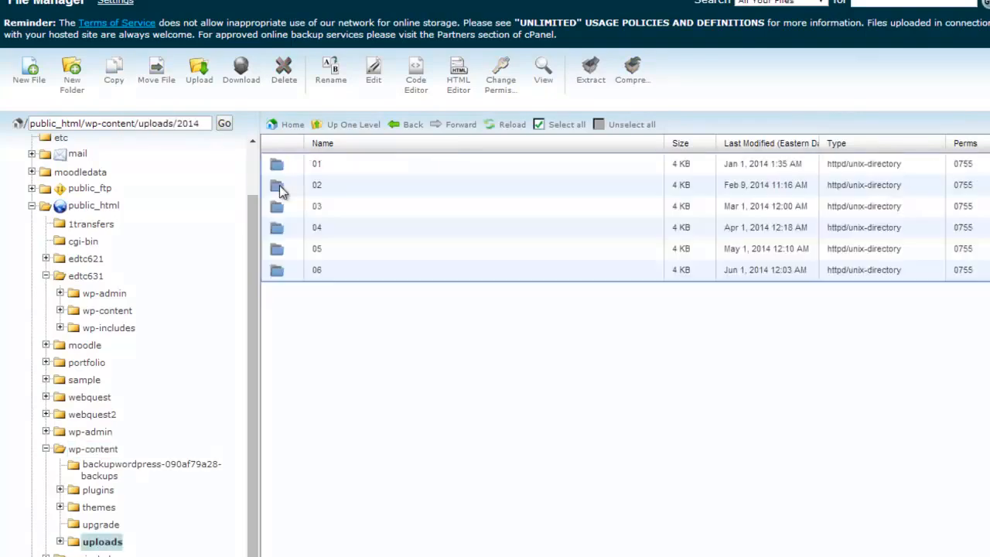
pyautogui.doubleClick(316, 185)
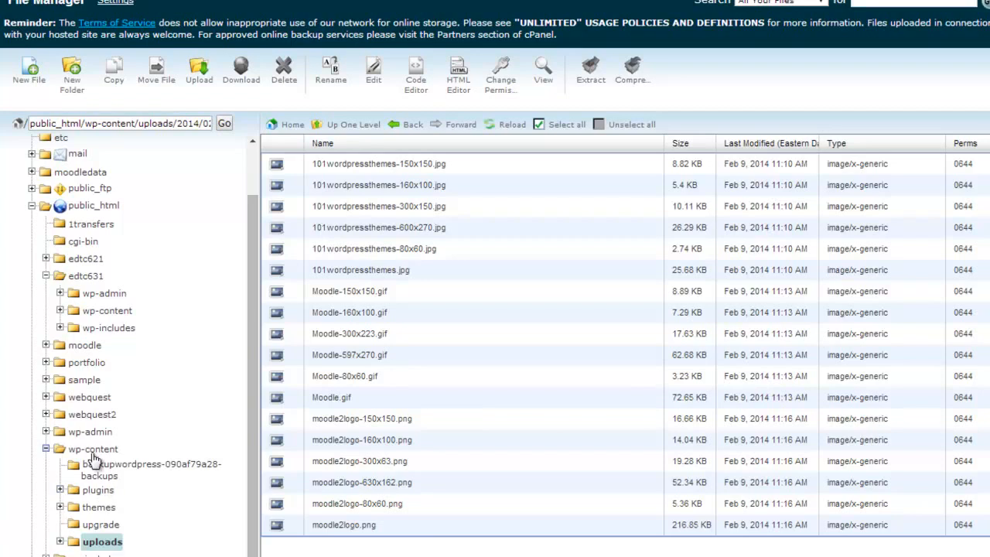
pyautogui.click(93, 448)
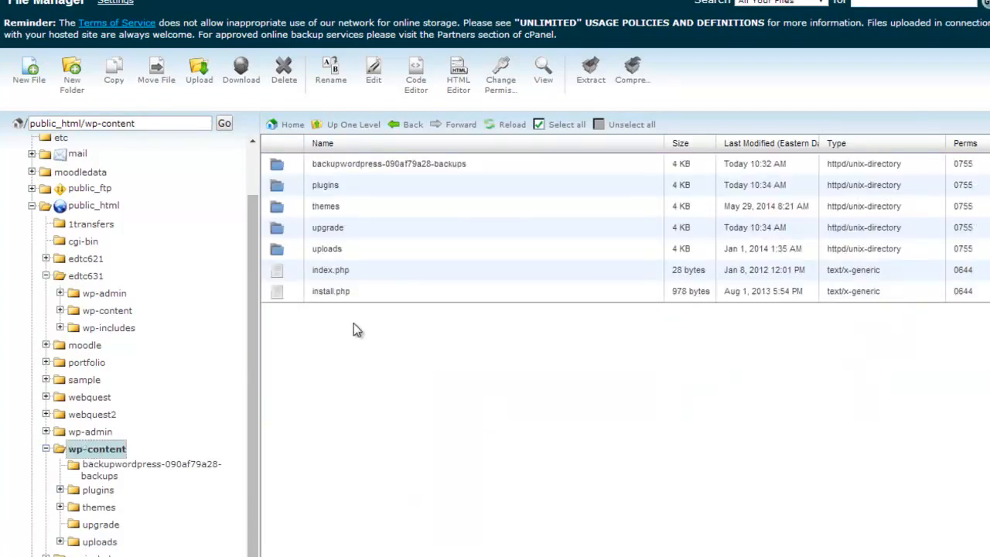
pyautogui.moveTo(277, 192)
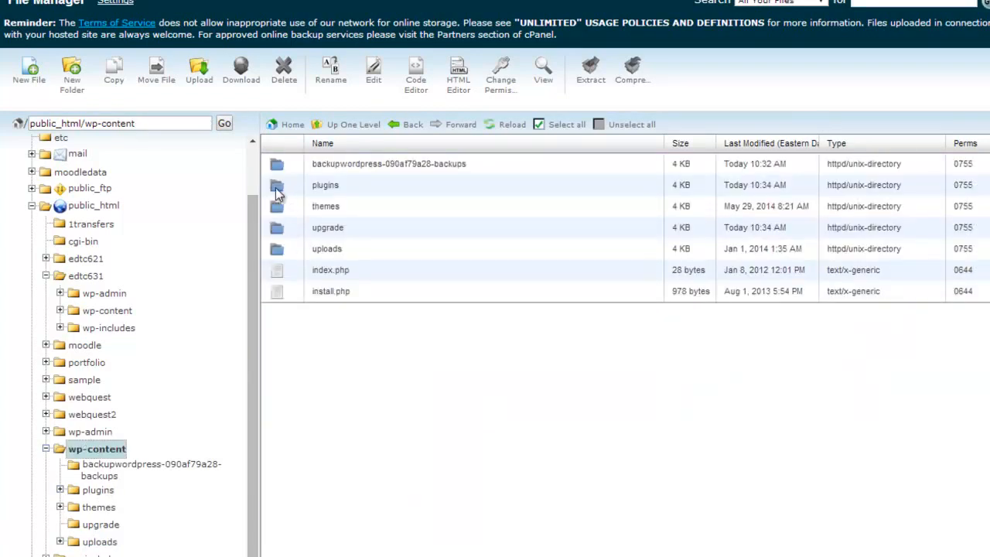
pyautogui.moveTo(280, 210)
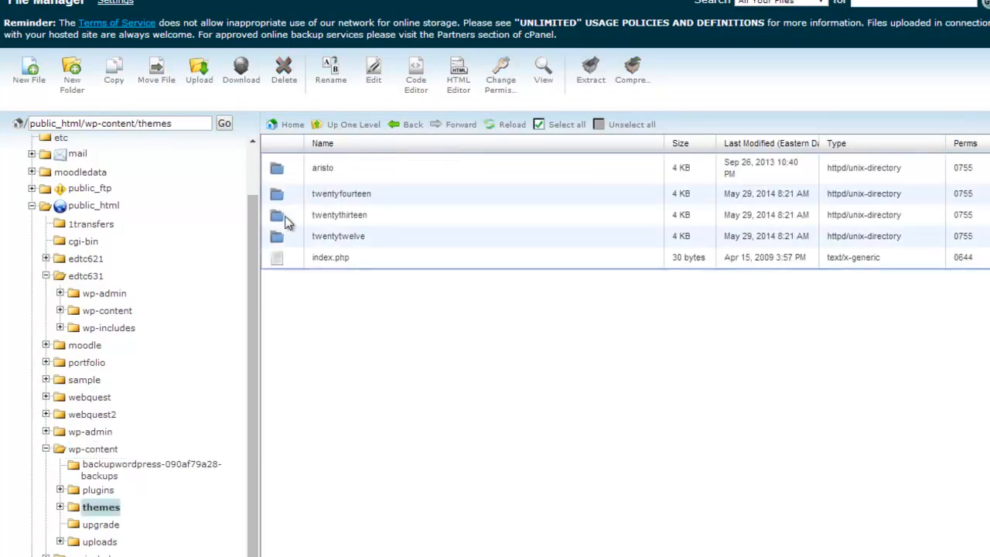
pyautogui.moveTo(213, 134)
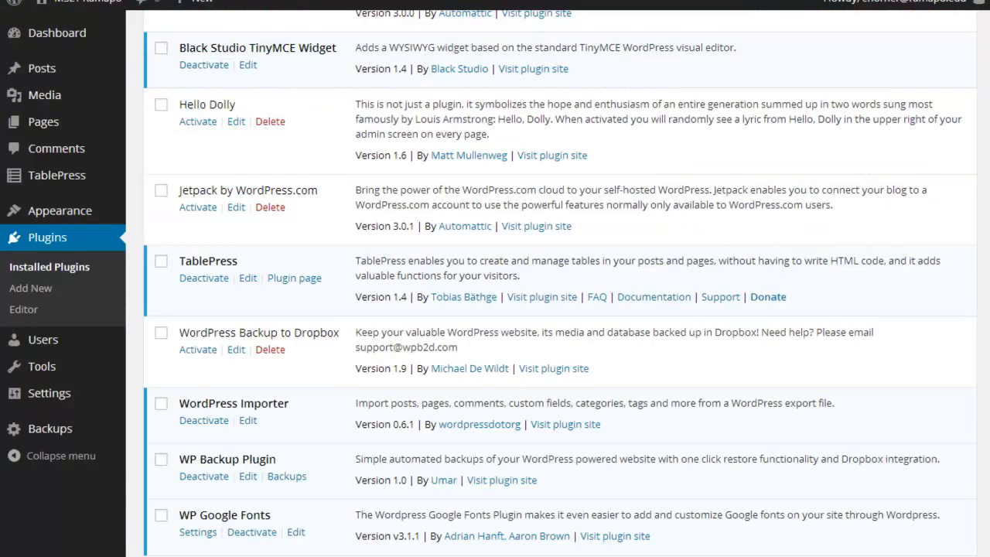
pyautogui.moveTo(43, 348)
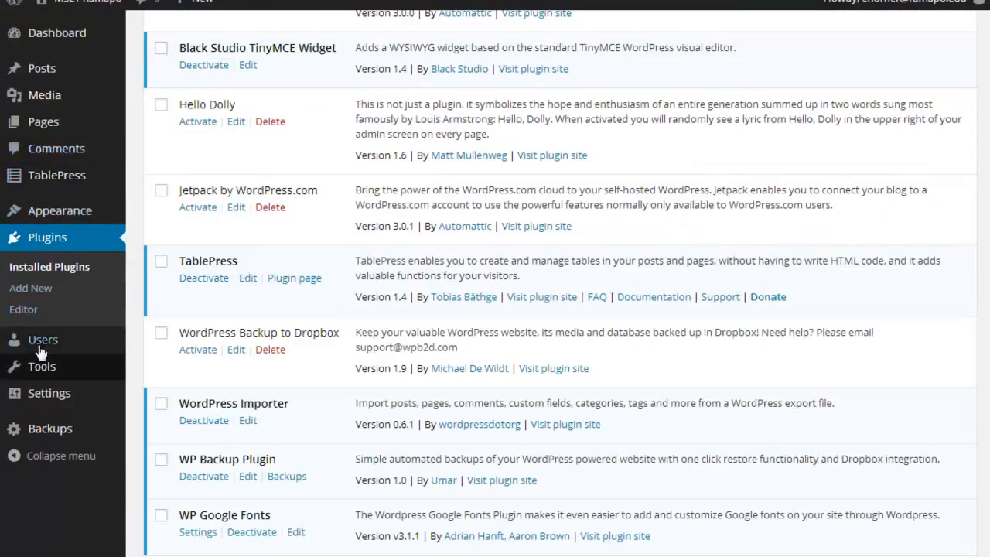
pyautogui.moveTo(59, 210)
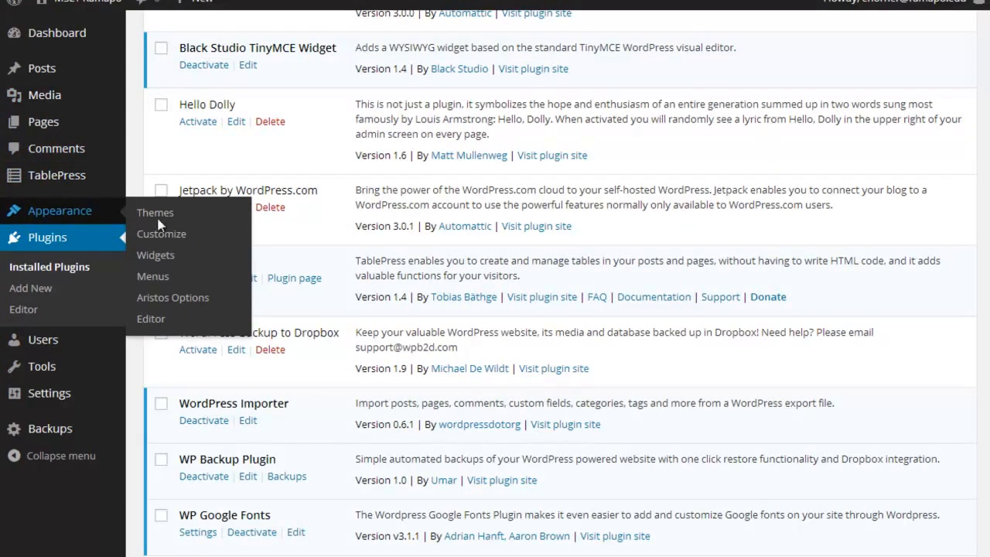
# Step: Show the Themes page under Appearance and dismiss the Live Widget Previews pointer
pyautogui.click(155, 212)
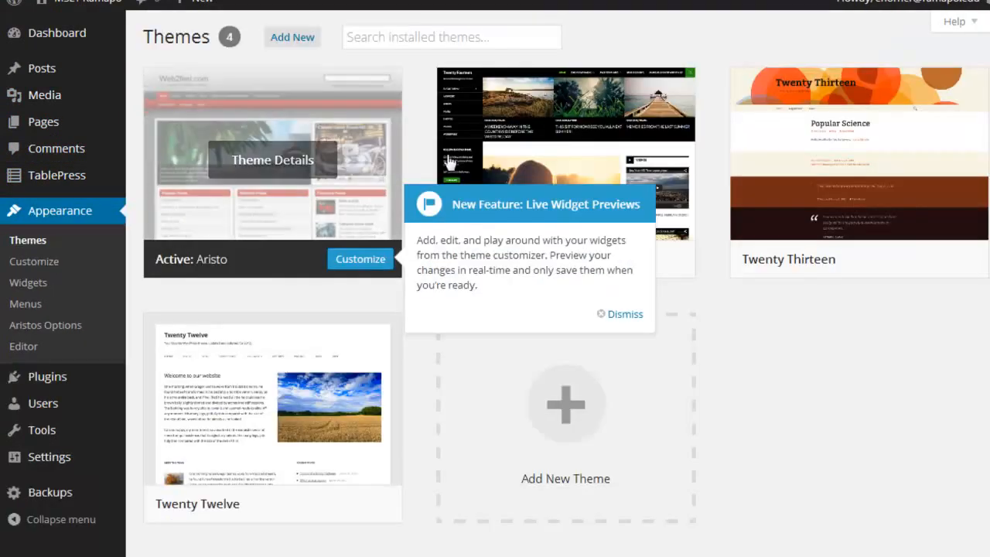
pyautogui.click(624, 313)
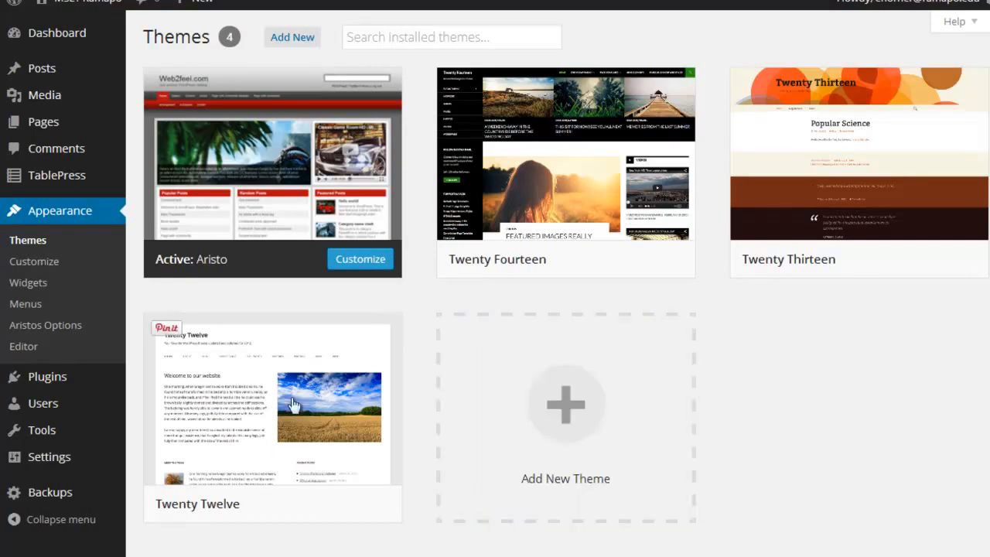
pyautogui.moveTo(232, 184)
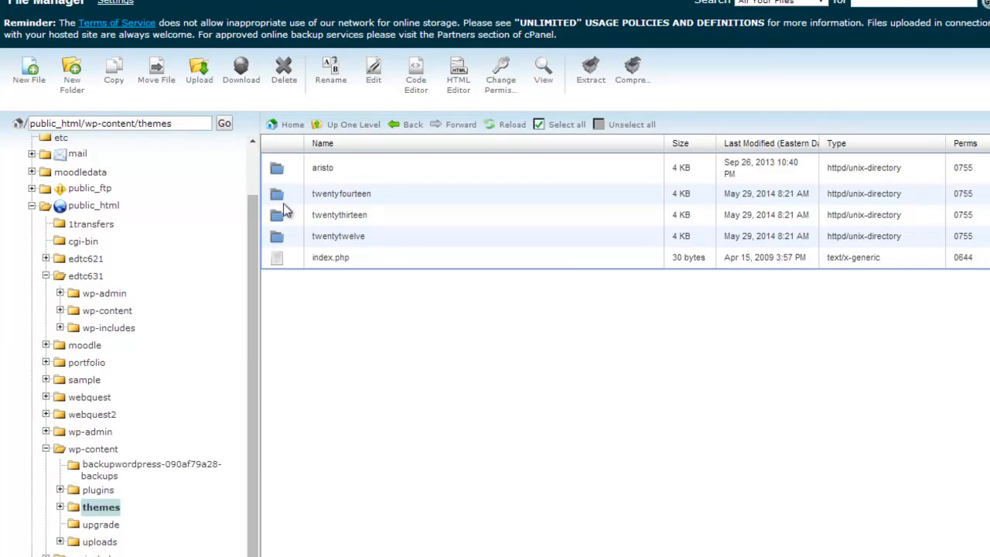
# Step: Browse from the twentyfourteen theme folder to the wp-content plugins folder listing
pyautogui.click(340, 193)
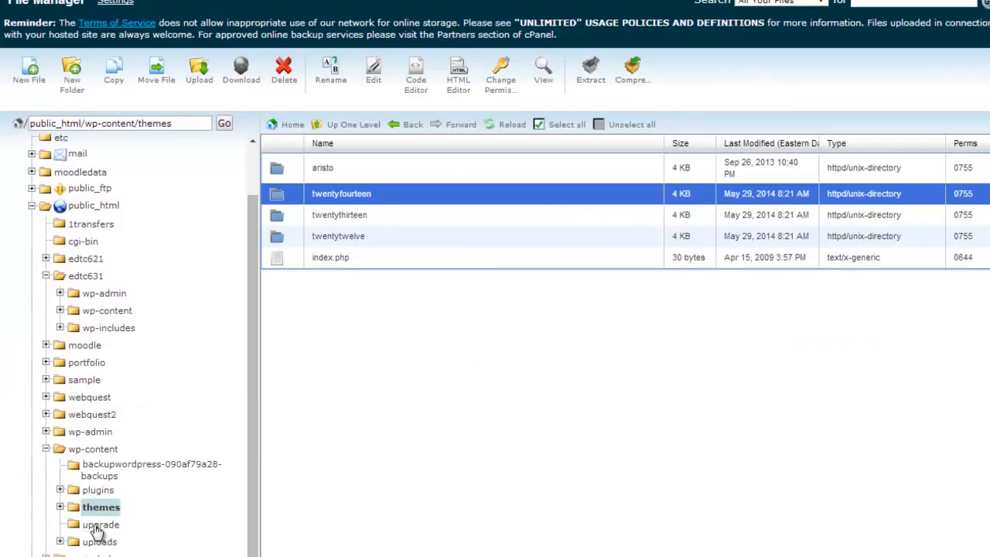
pyautogui.click(98, 489)
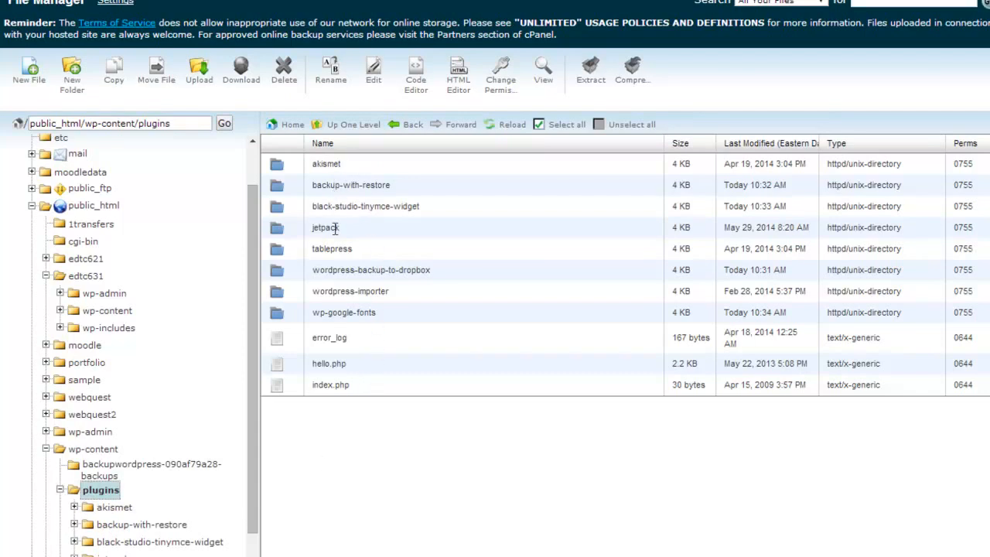
pyautogui.moveTo(344, 325)
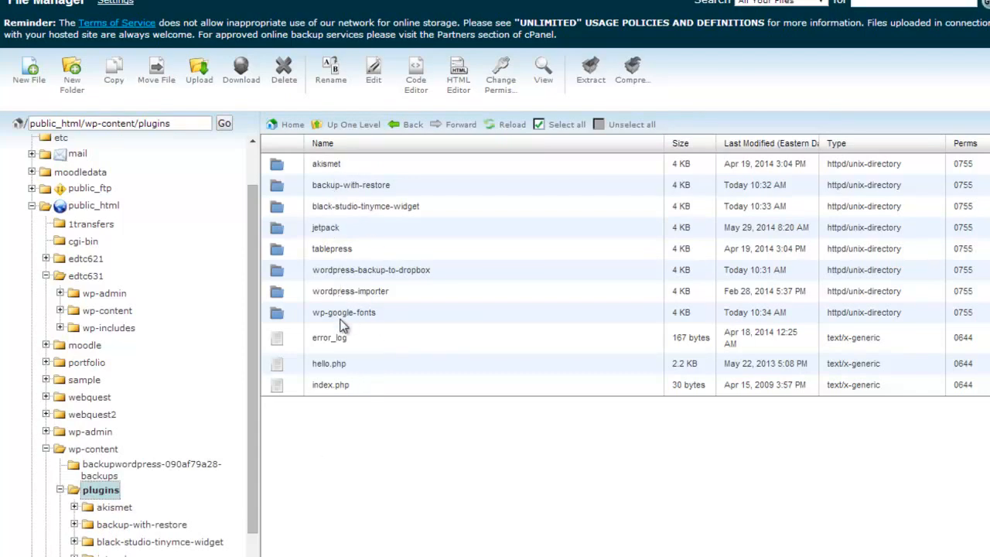
pyautogui.moveTo(353, 286)
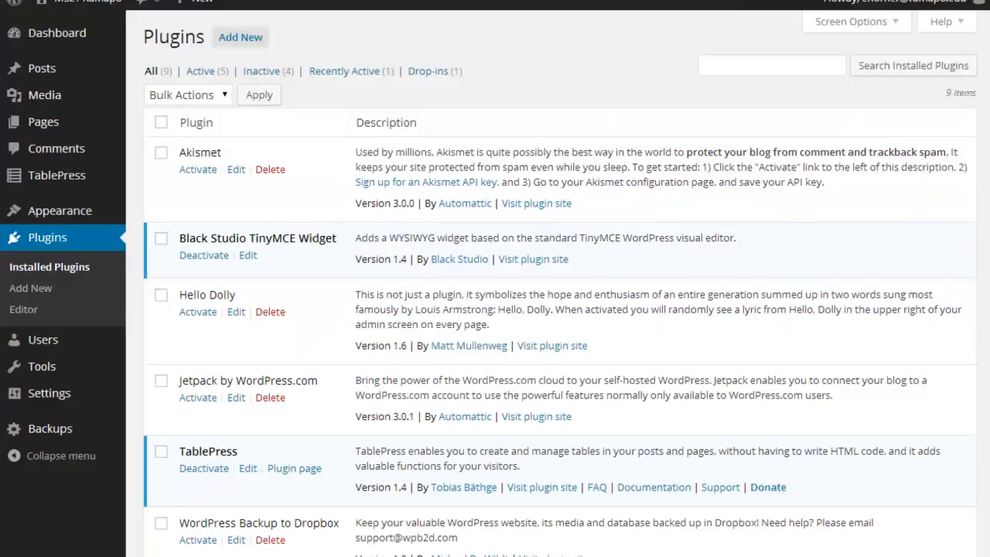
# Step: Scroll the WordPress Installed Plugins list, where WordPress Backup to Dropbox still appears
pyautogui.scroll(-3)
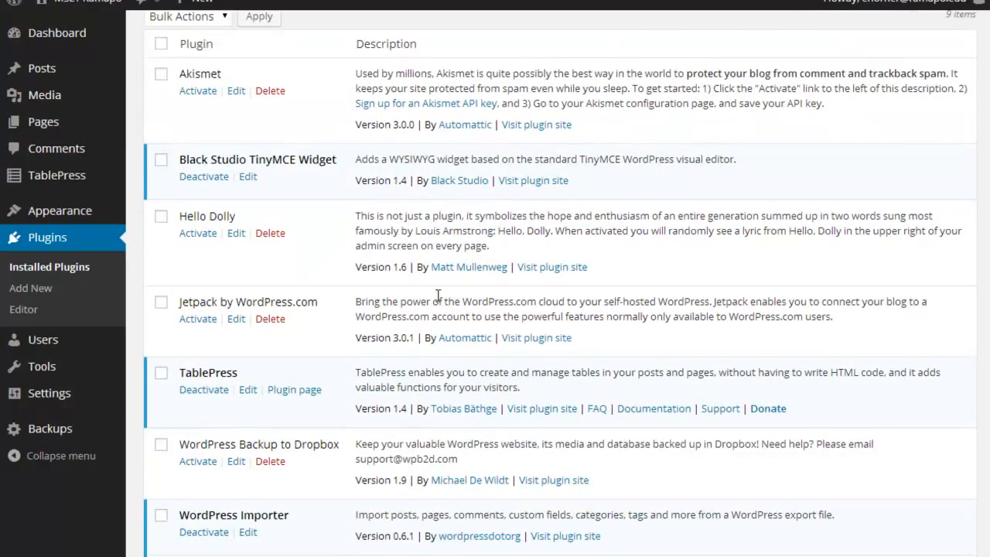
pyautogui.scroll(-3)
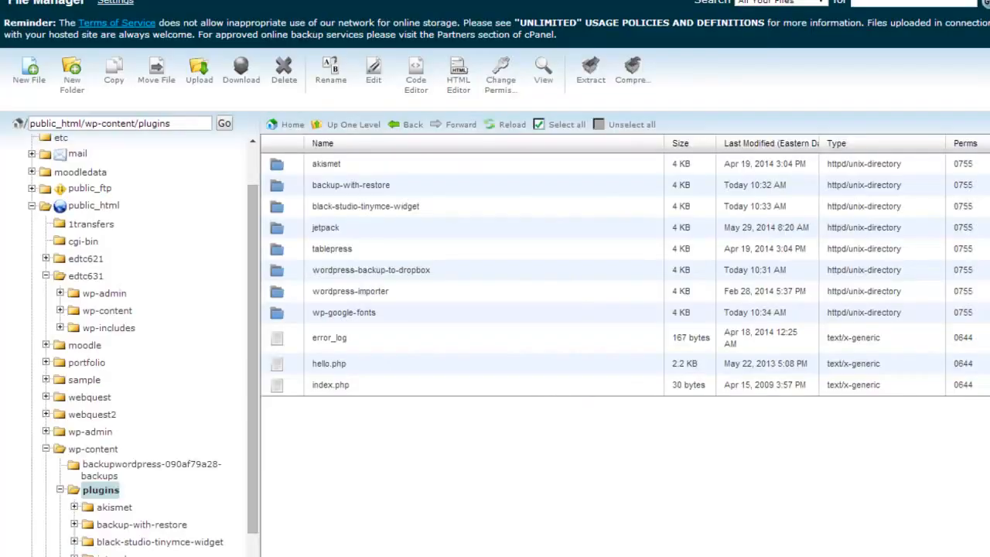
# Step: Delete the wordpress-backup-to-dropbox folder from plugins and confirm the Delete File(s) prompt
pyautogui.click(371, 270)
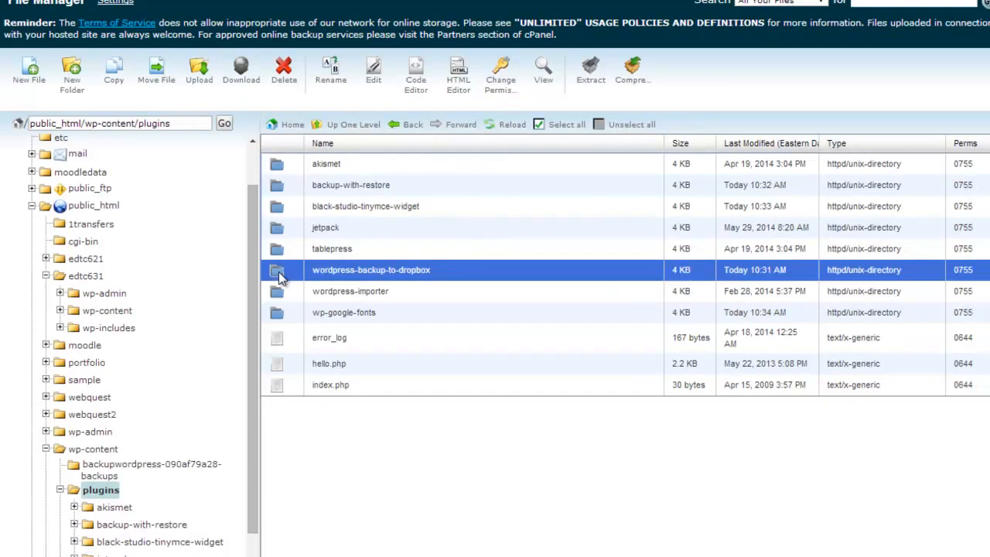
pyautogui.click(283, 70)
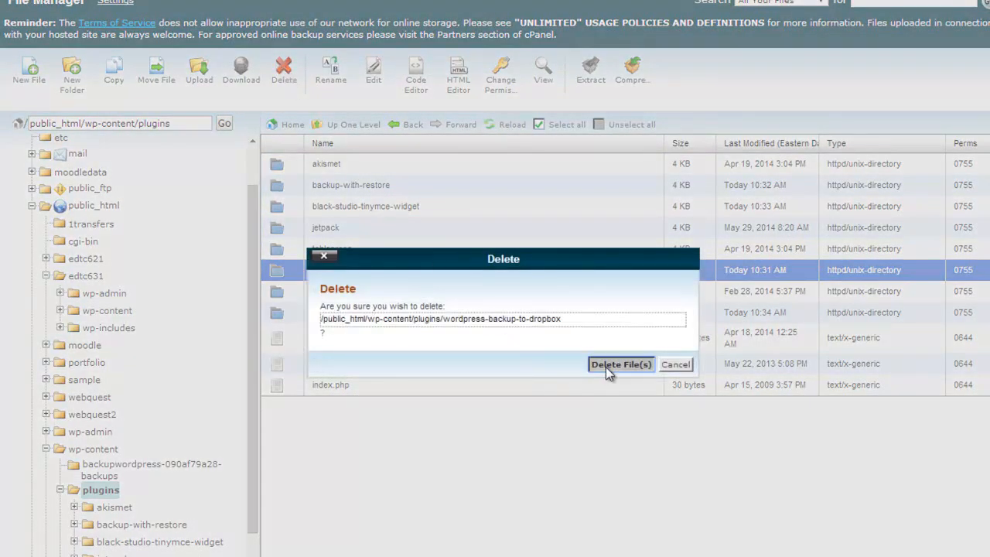
pyautogui.click(620, 364)
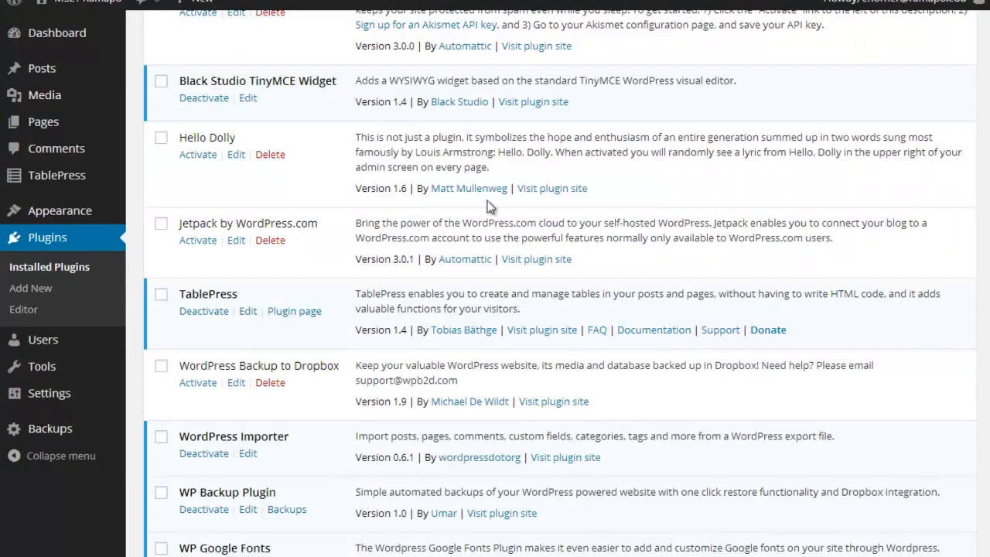
pyautogui.rightClick(959, 85)
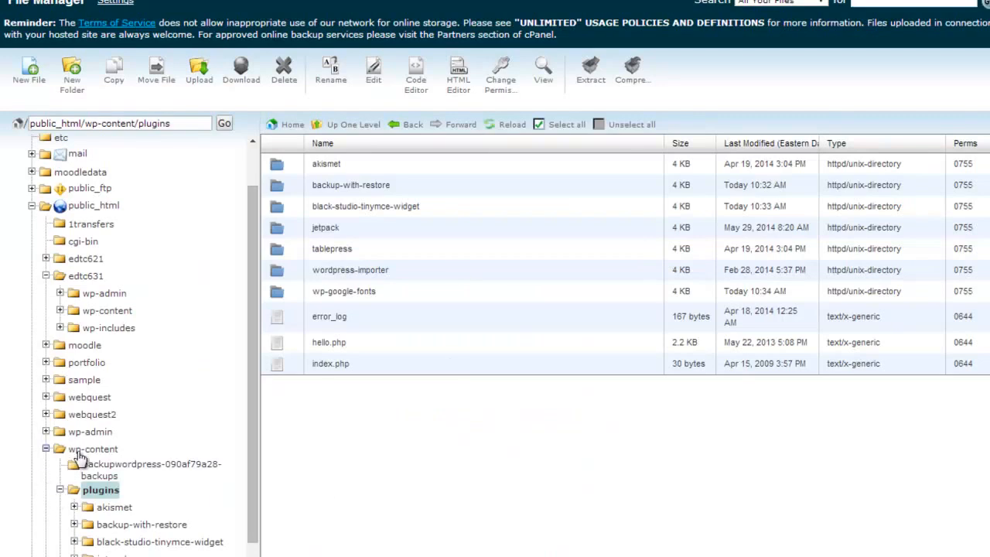
# Step: Return to the wp-content folder listing with backups, plugins, themes, upgrade and uploads
pyautogui.click(92, 448)
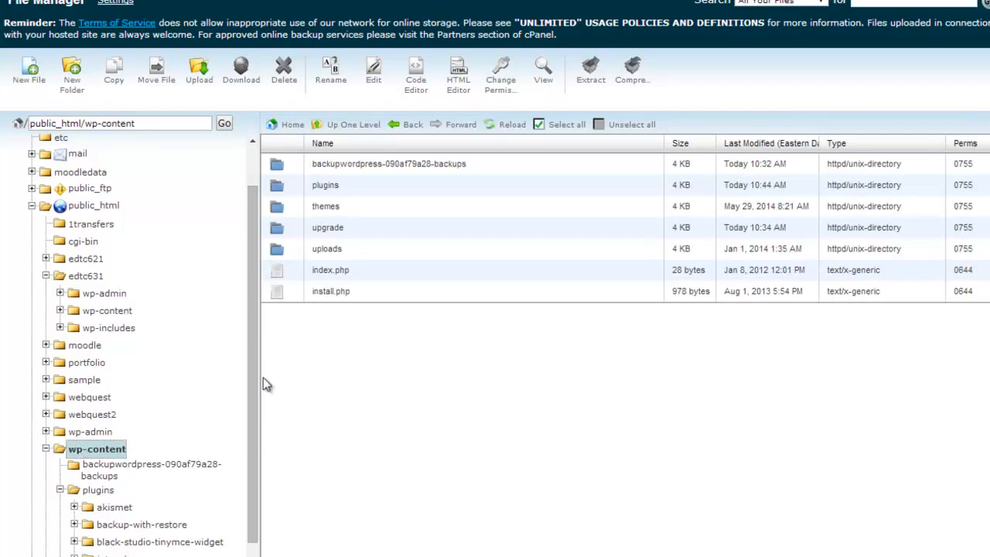
pyautogui.moveTo(330, 195)
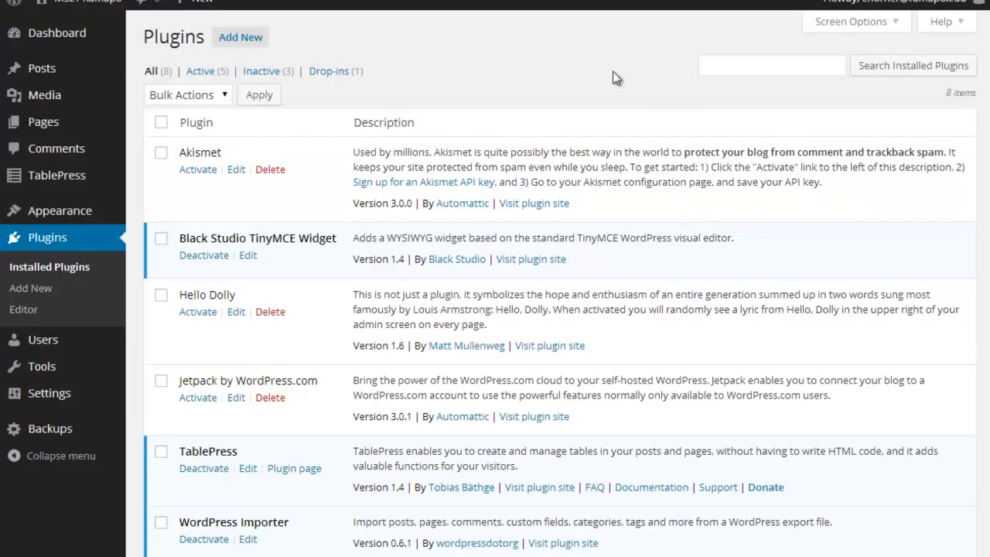
pyautogui.moveTo(639, 116)
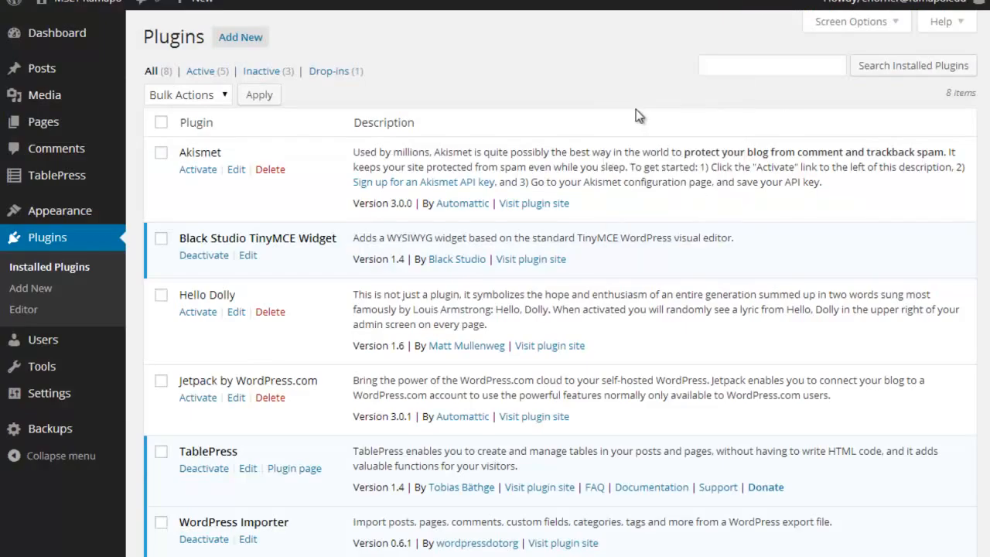
pyautogui.moveTo(626, 149)
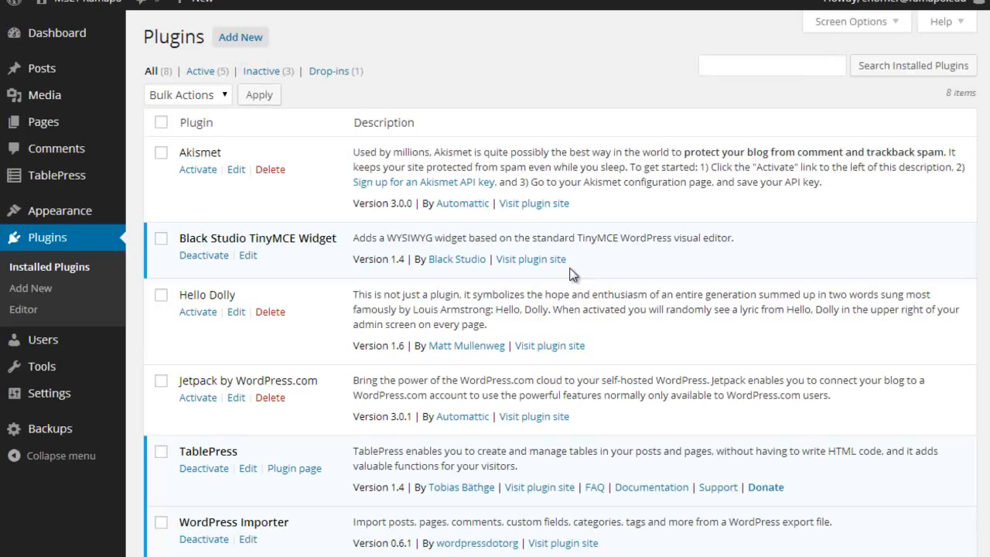
# Step: Scroll the refreshed plugins list, now eight plugins without WordPress Backup to Dropbox
pyautogui.scroll(-3)
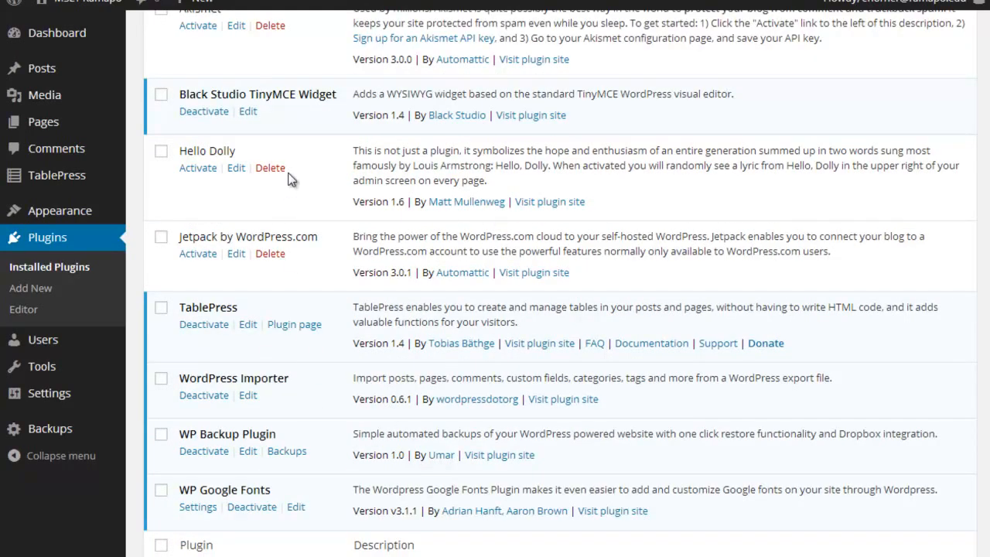